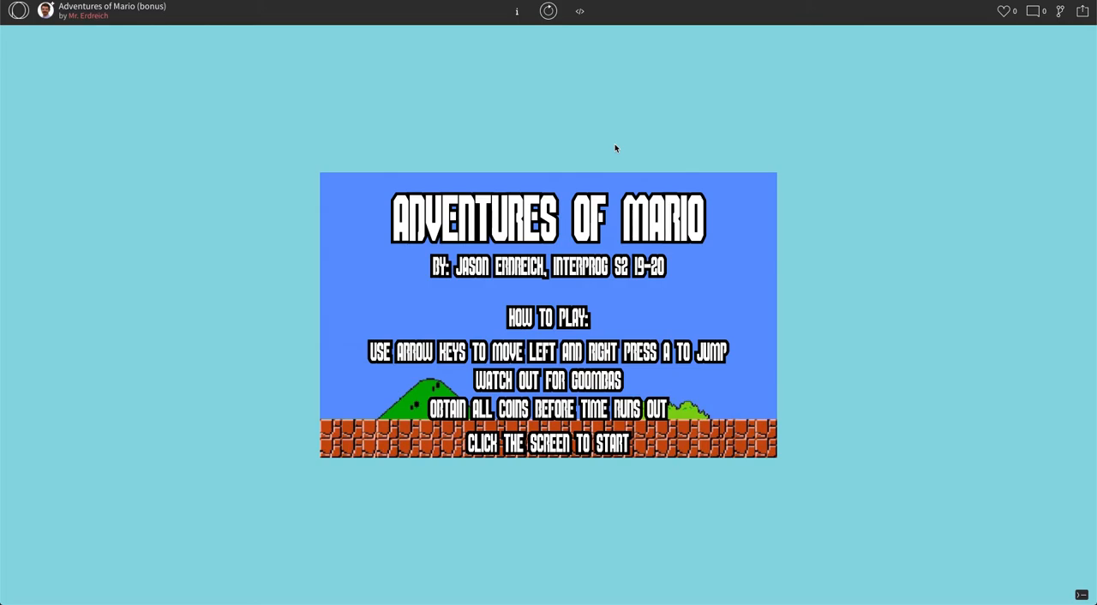
mouse_move(568, 116)
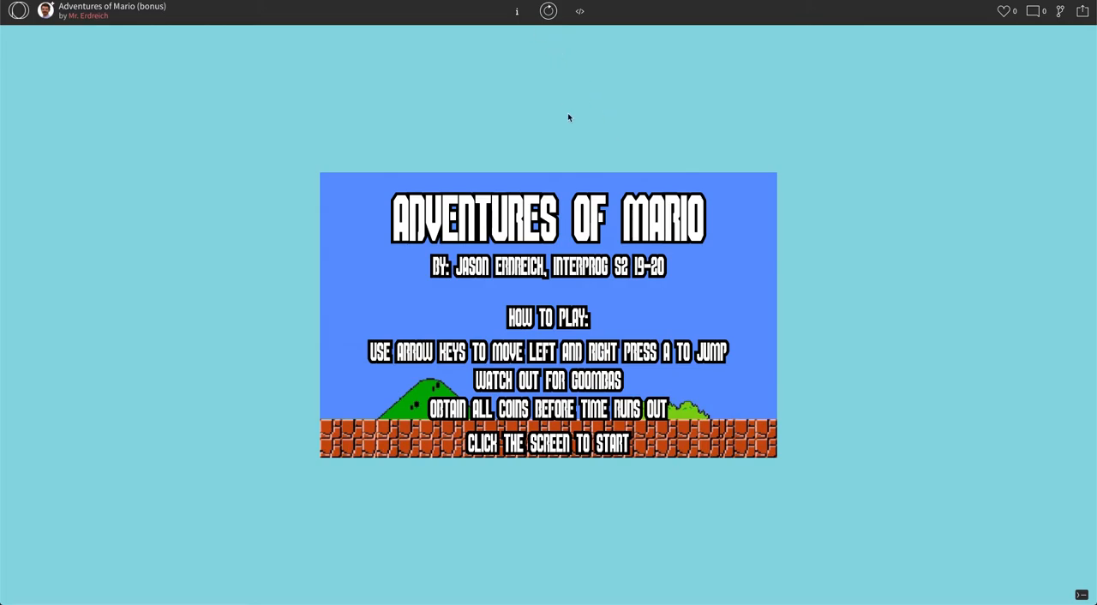
Step: Start the game from the Adventures of Mario title screen canvas
left_click(549, 316)
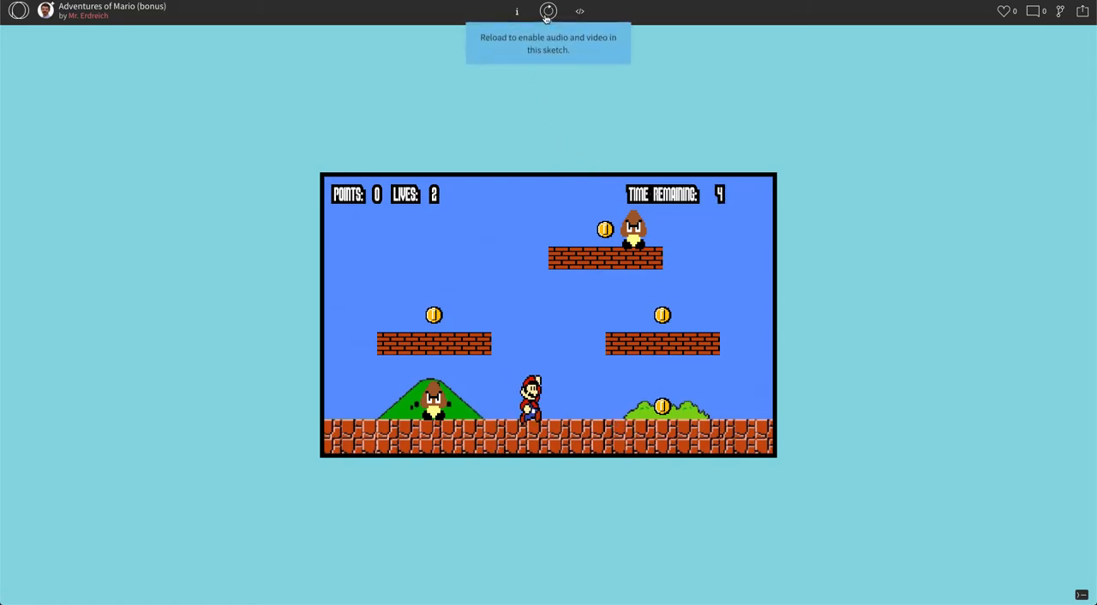
Step: In the code's counters section, change timeLimit from 15 to 100000
left_click(579, 11)
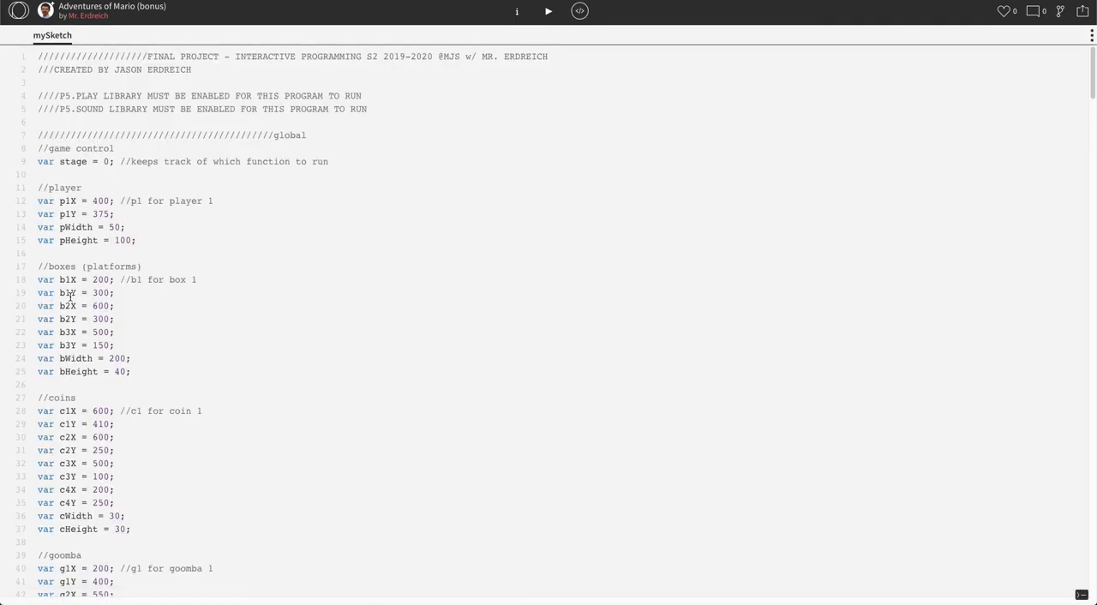
scroll("down", 3)
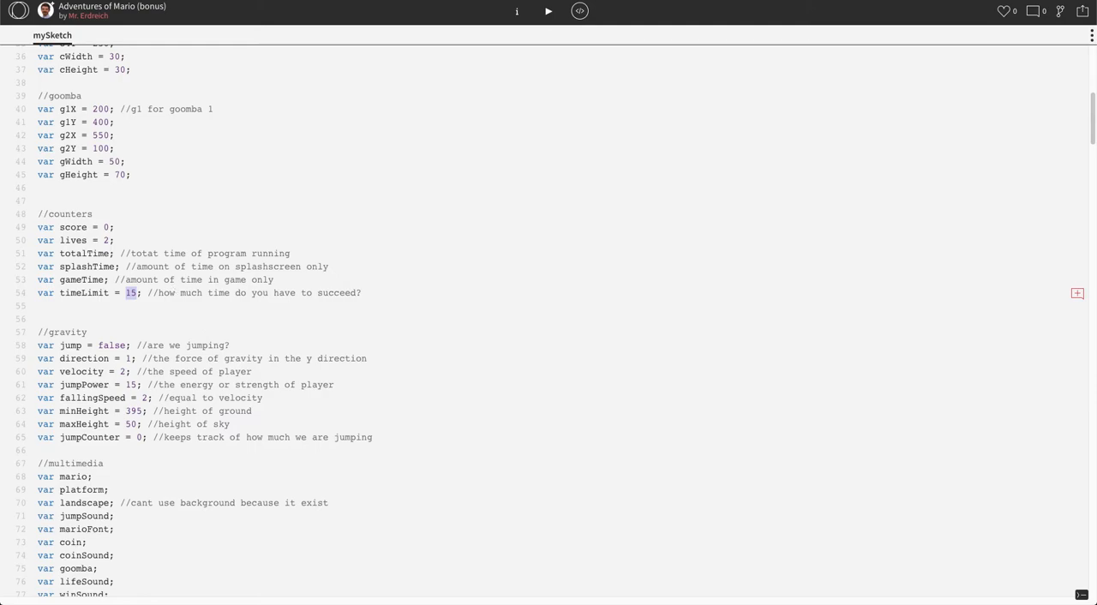
type("100000")
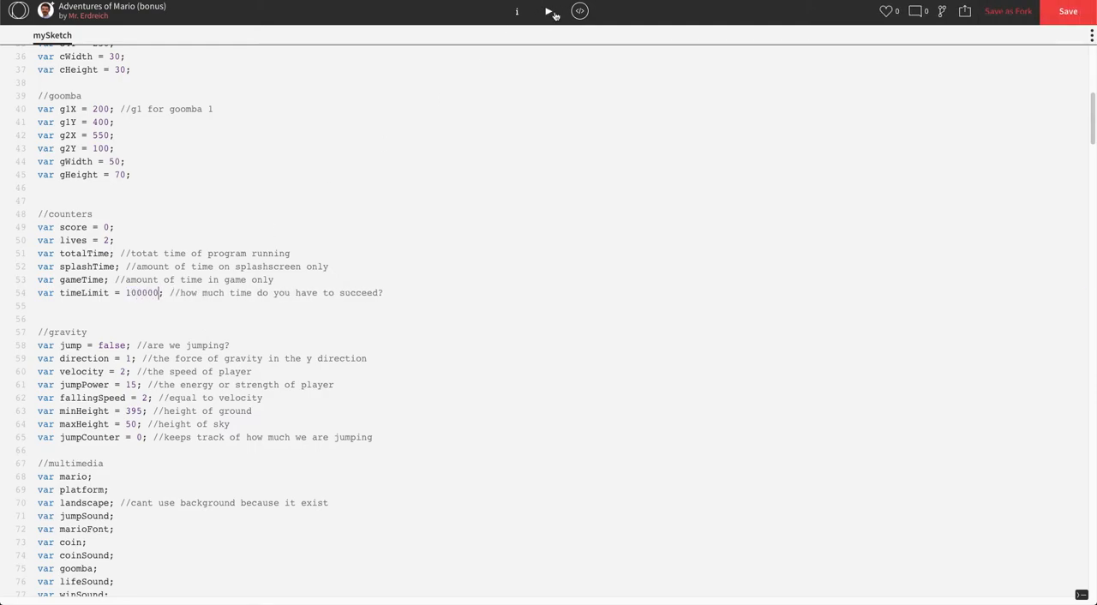
left_click(549, 10)
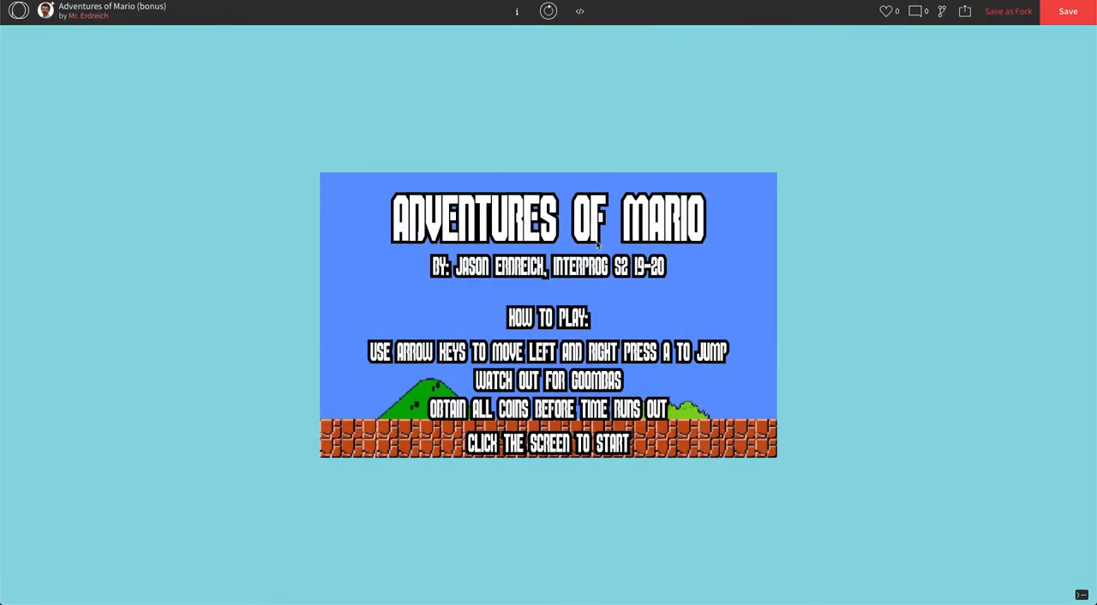
left_click(548, 315)
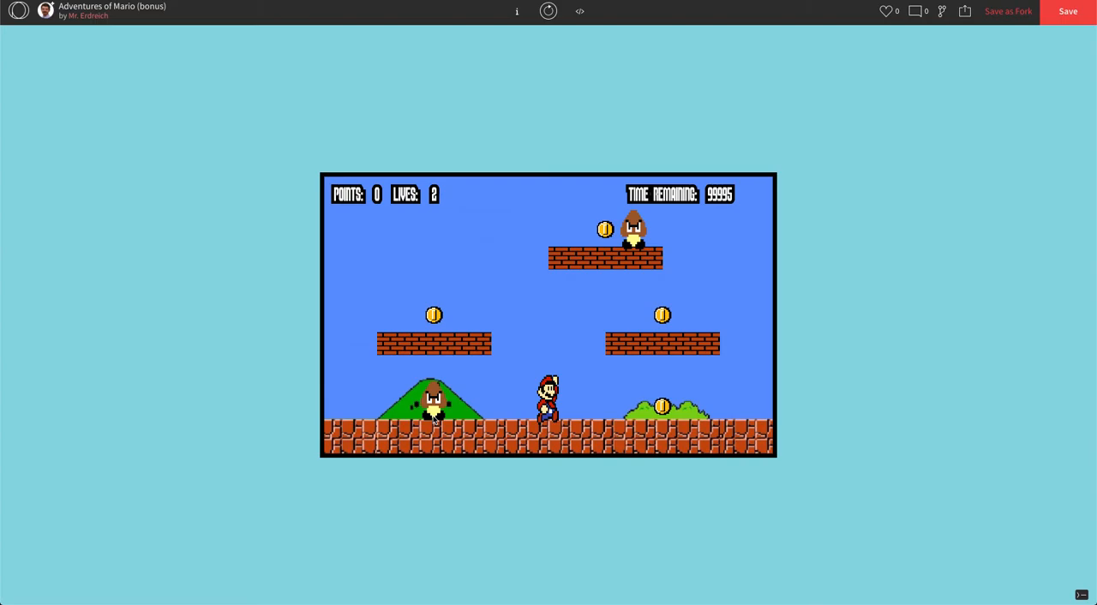
mouse_move(463, 427)
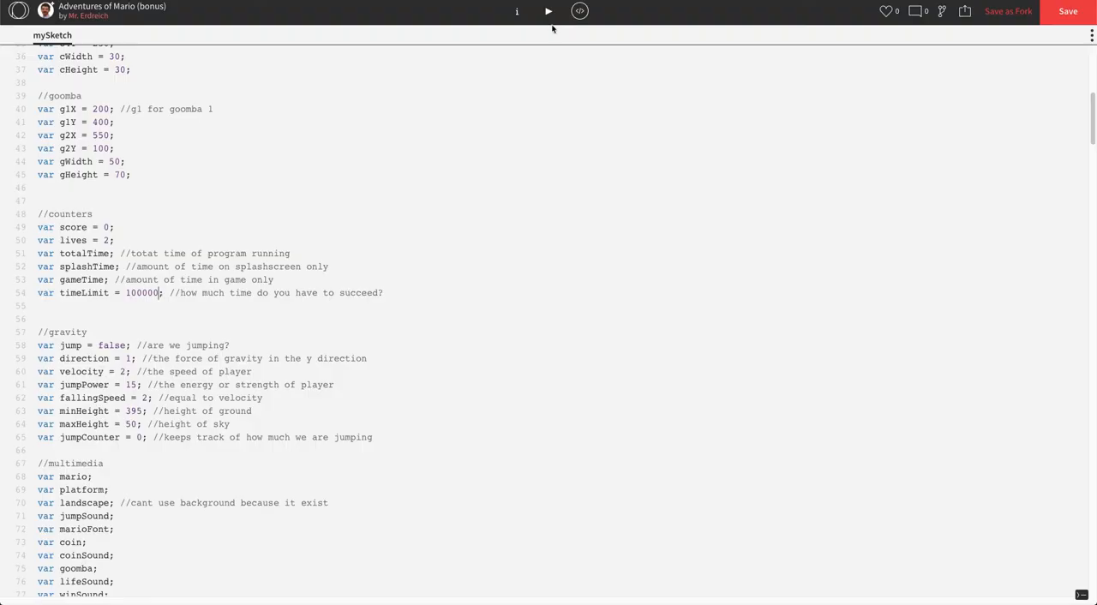
Step: Under a '//moving goombas' comment, declare var g1Position = 200
scroll("down", 3)
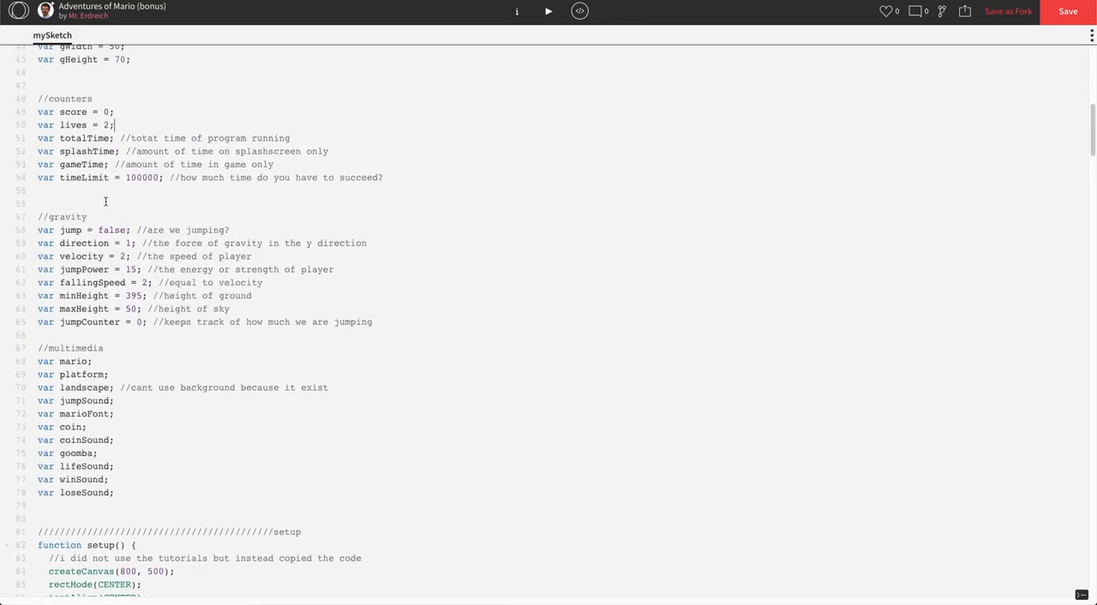
scroll("up", 3)
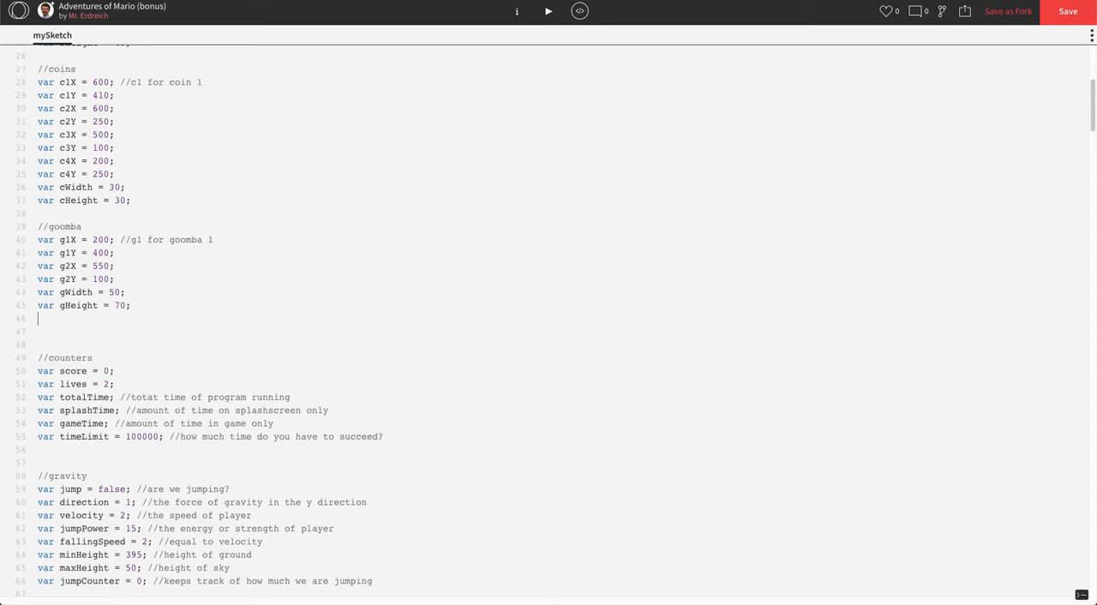
type("//moving")
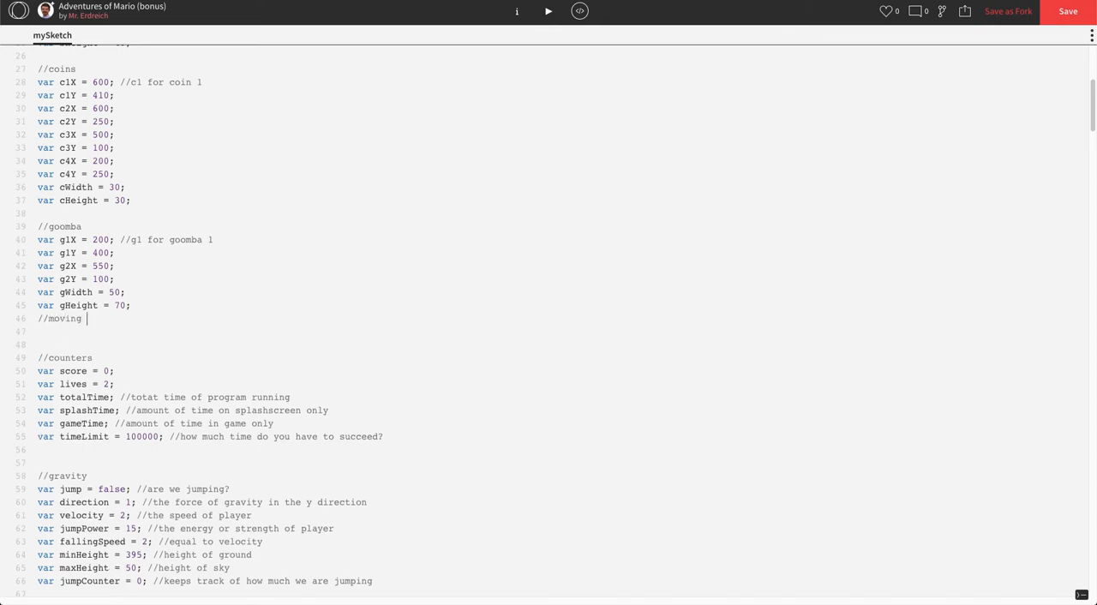
type("goombas")
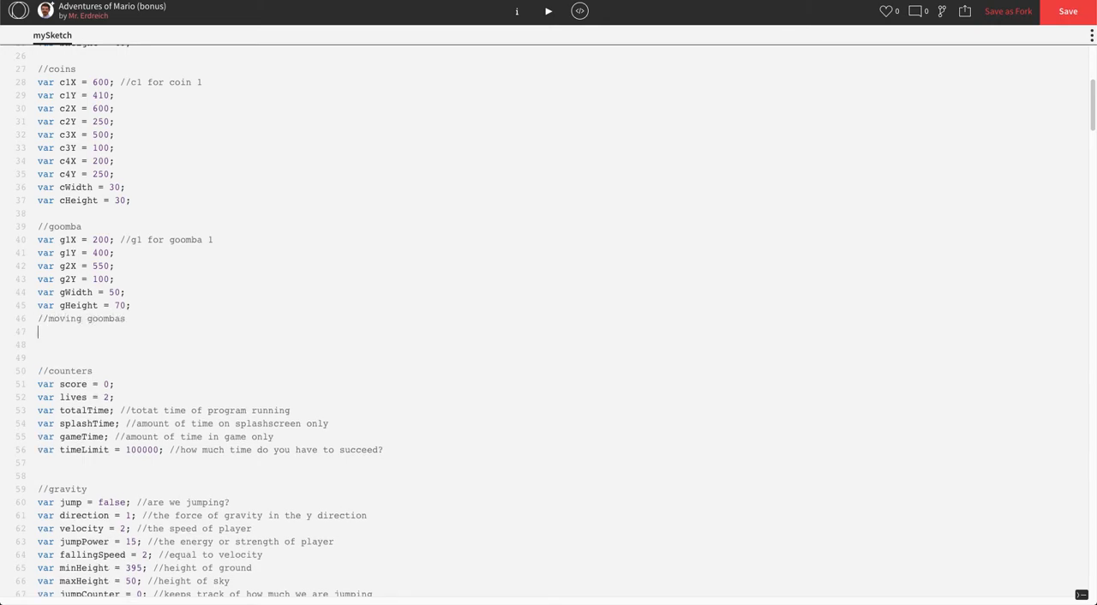
type("var")
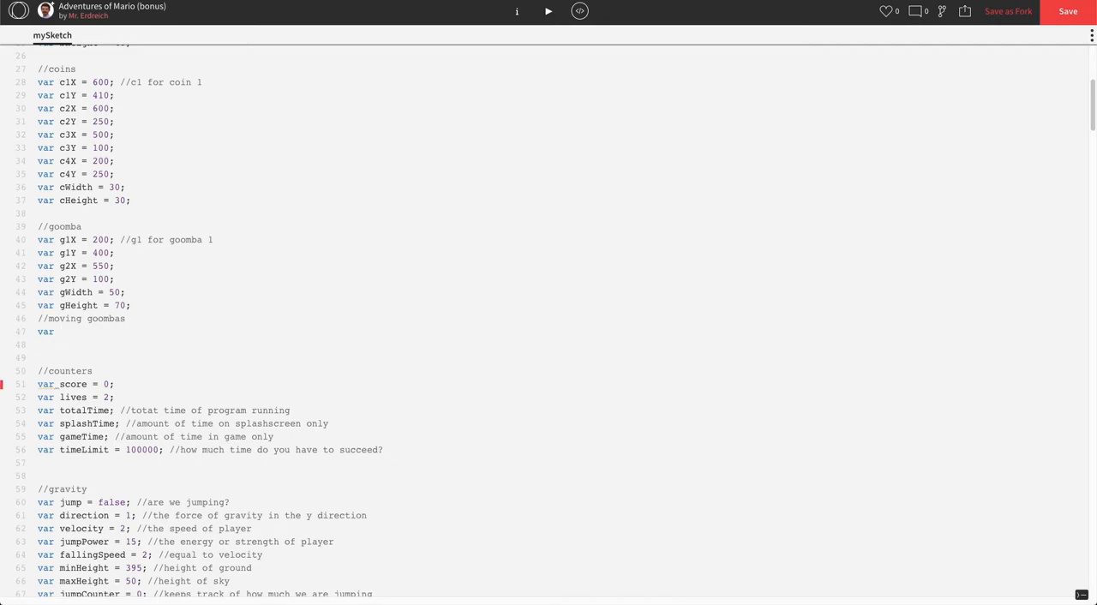
double_click(68, 240)
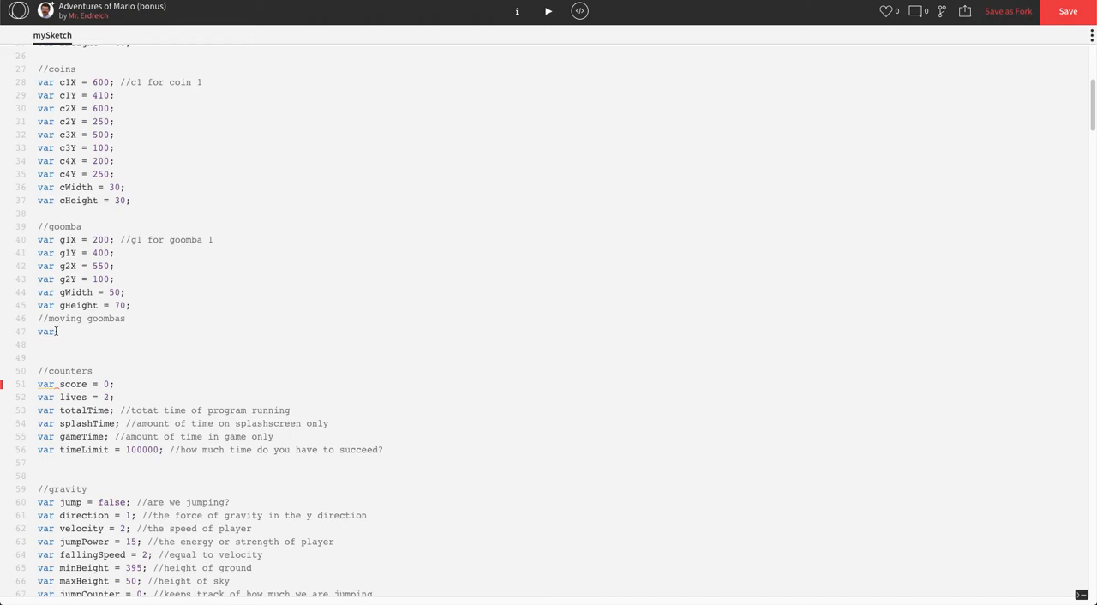
type("g1")
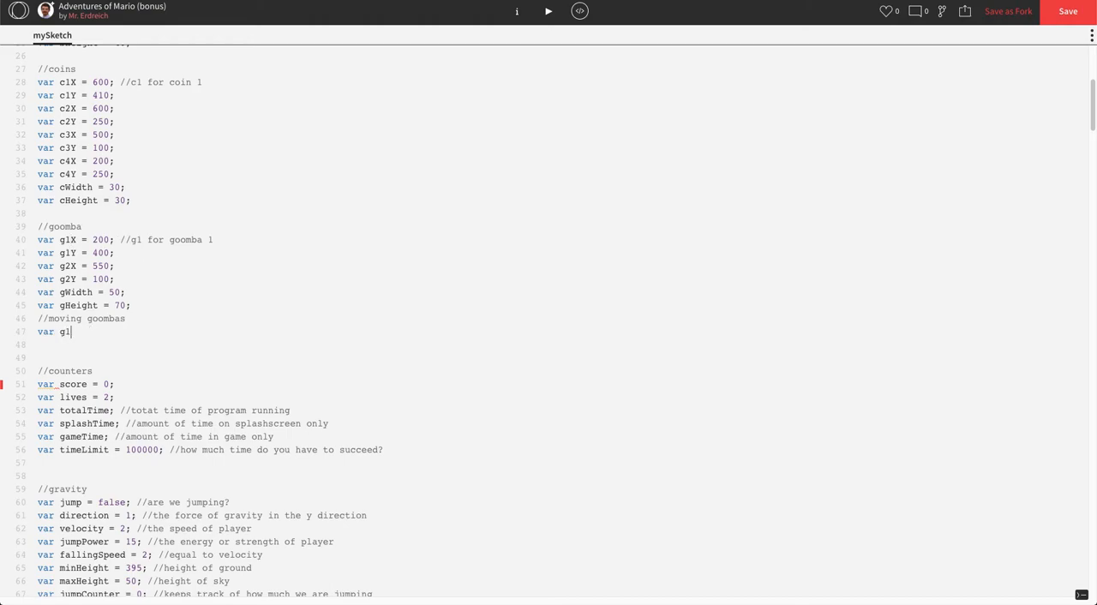
type("Position")
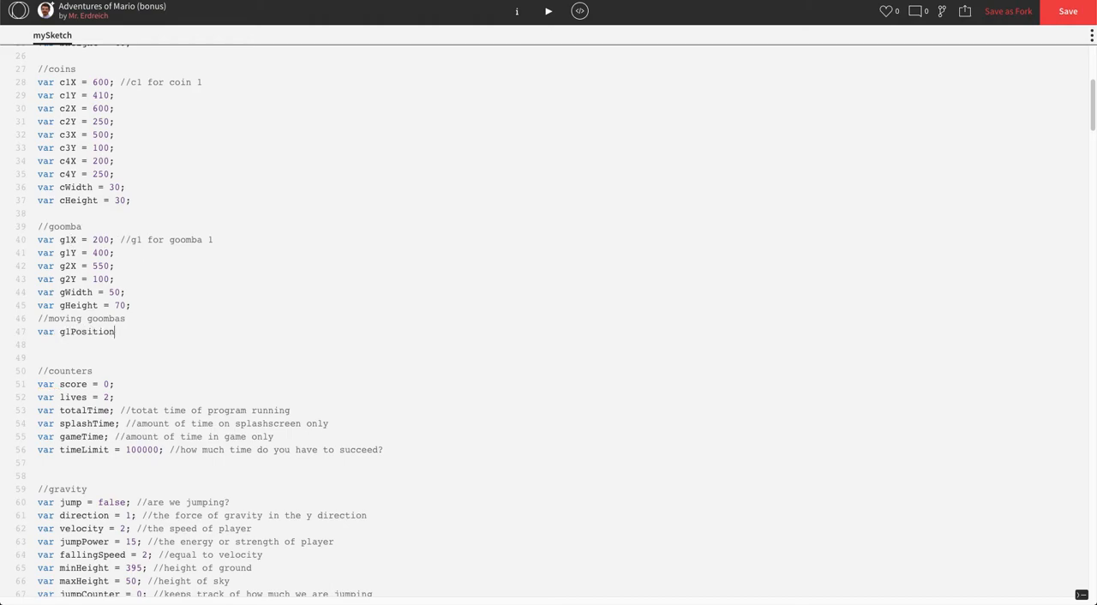
type("= 200;")
left_click(188, 344)
type("var")
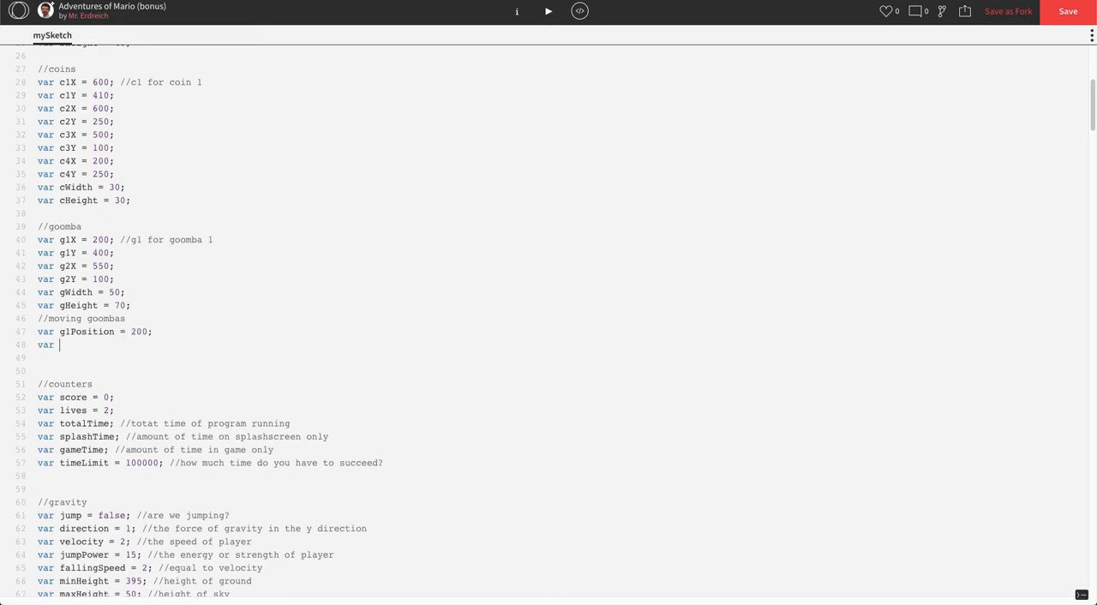
Step: Declare var g2Position = 550 with a 'center positions' comment and begin the next declaration
type("g1P")
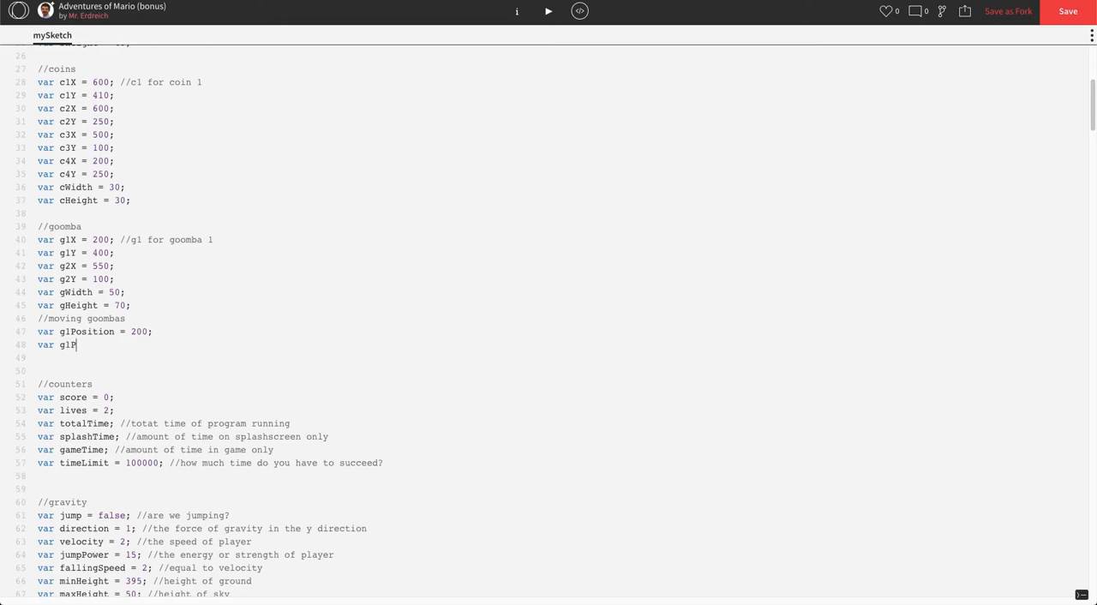
type("2Position =")
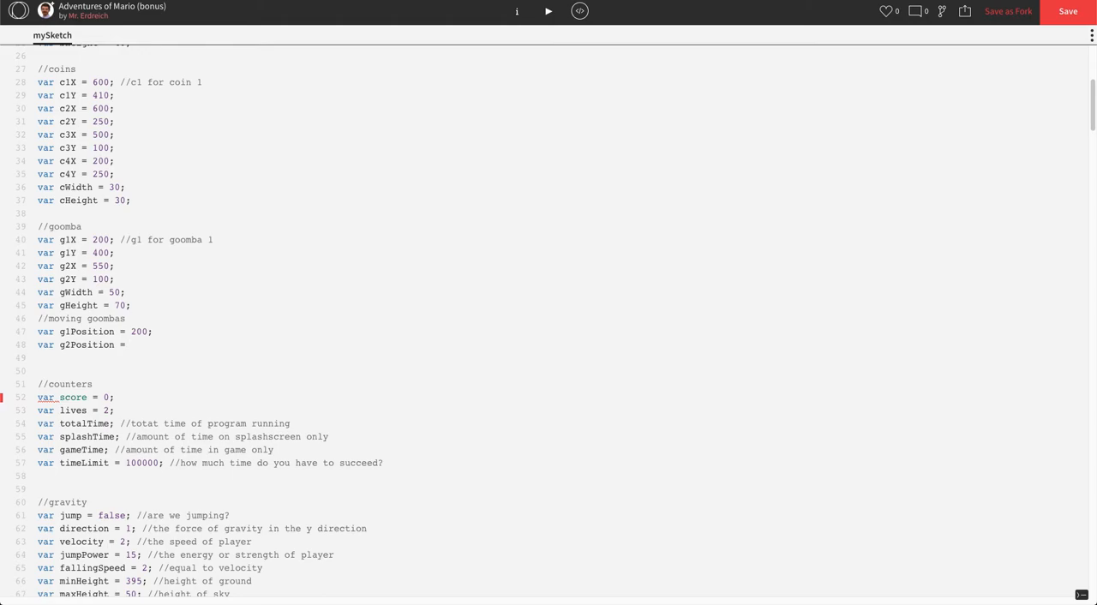
type("550;")
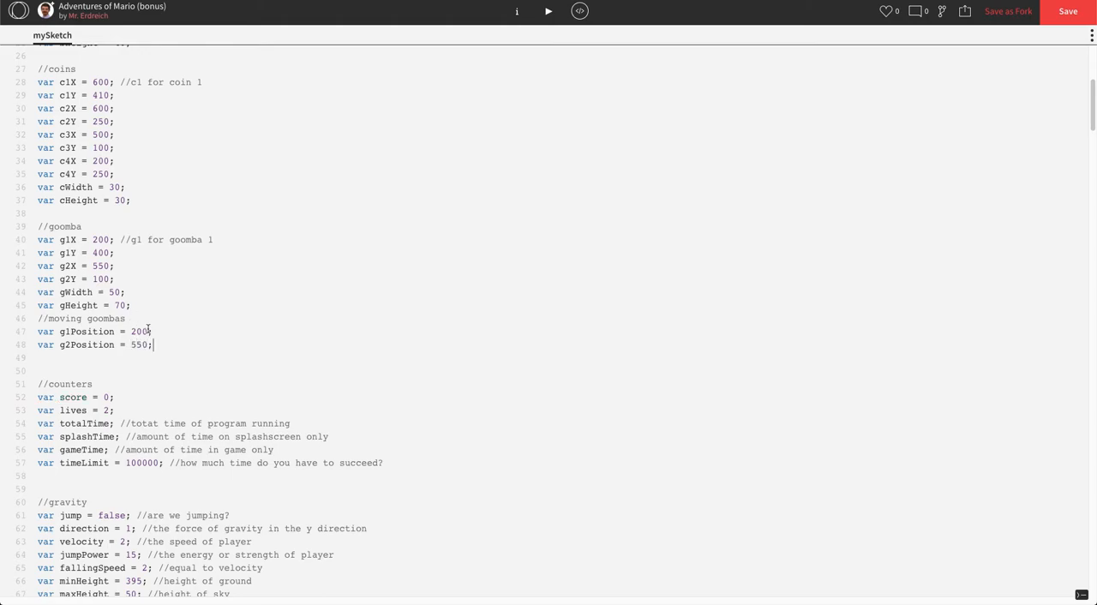
type("//startin")
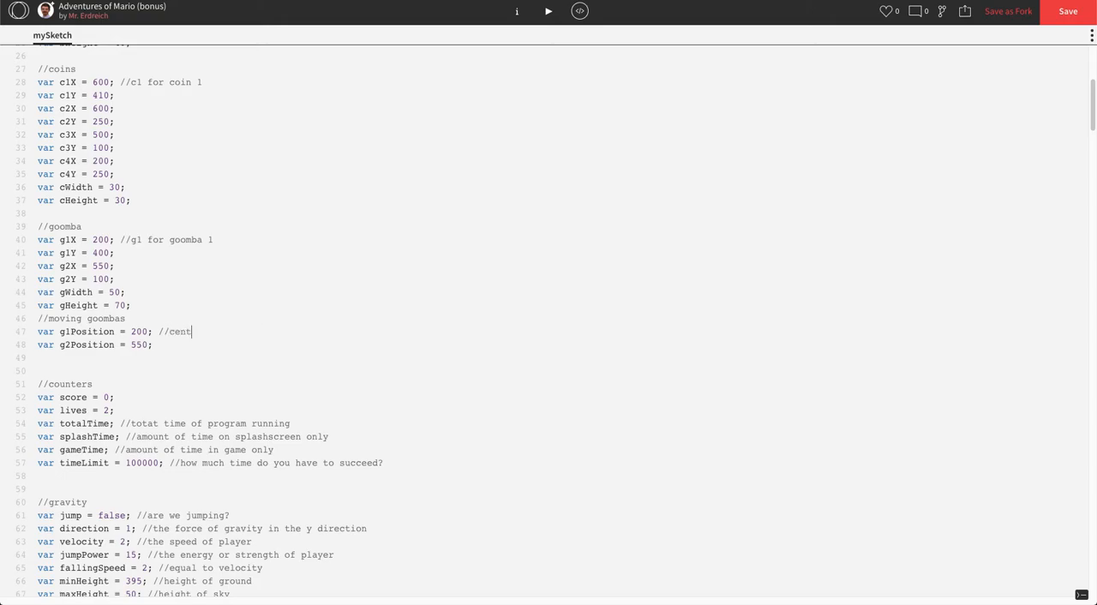
type("er positions")
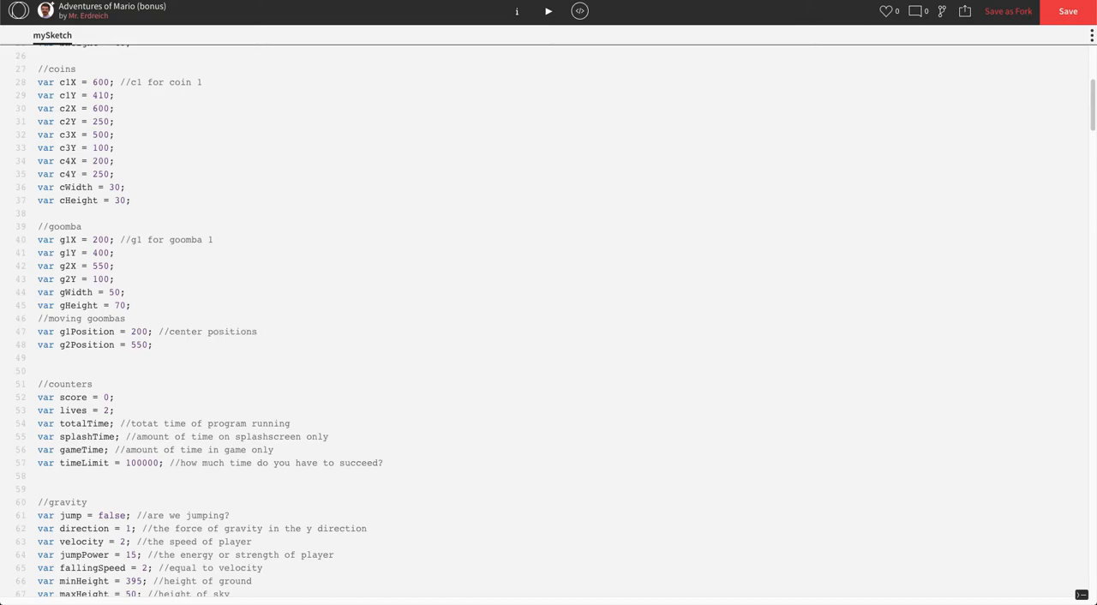
type("var")
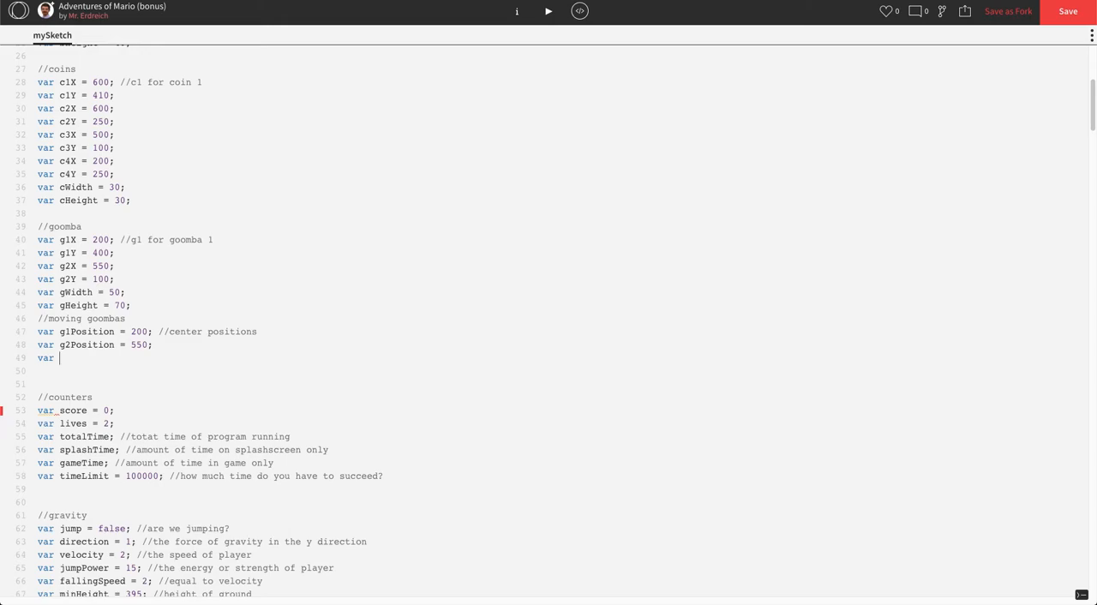
Step: Declare var gSpeed = 2 with a comment on how fast goombas move
type("gSpeed =")
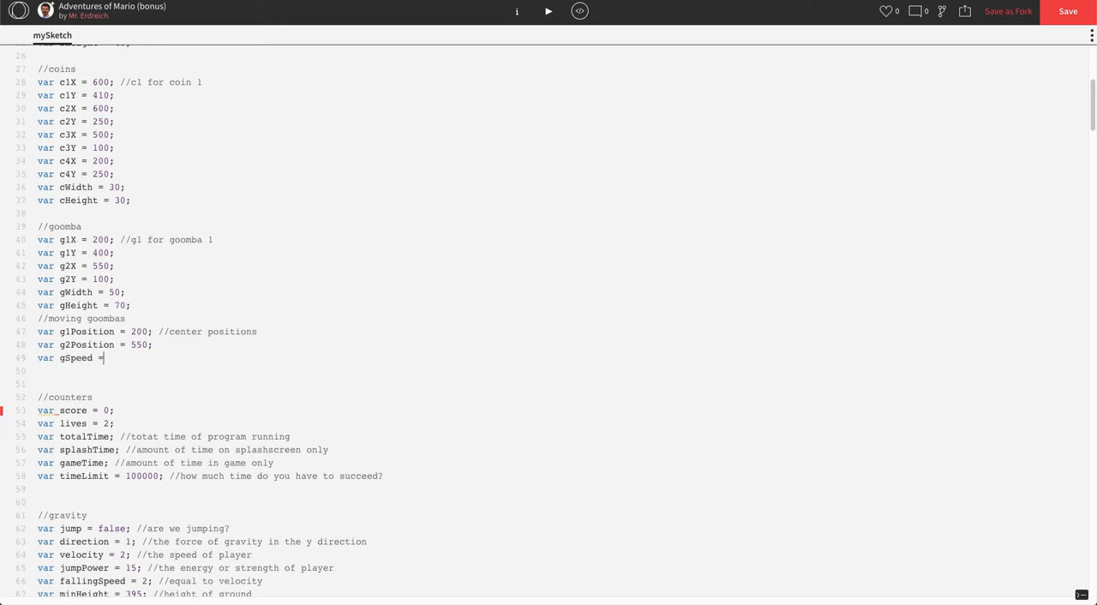
type("2; //how")
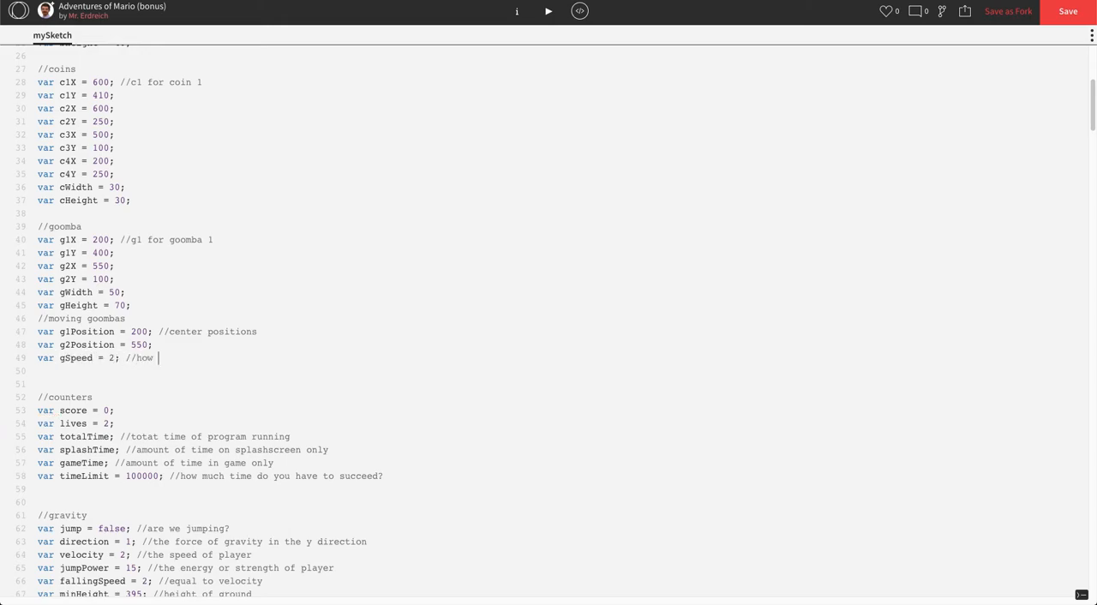
type("fast goombas move")
left_click(561, 370)
type("var")
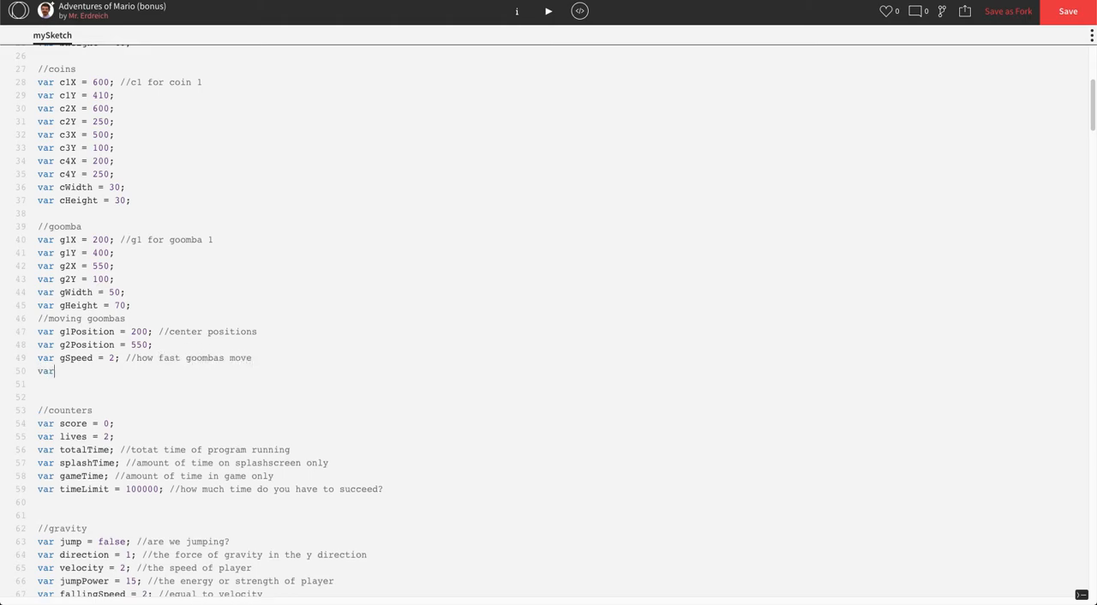
Step: Declare var gDirection = 1, commented '1 moves right and -1 moves left'
type("g")
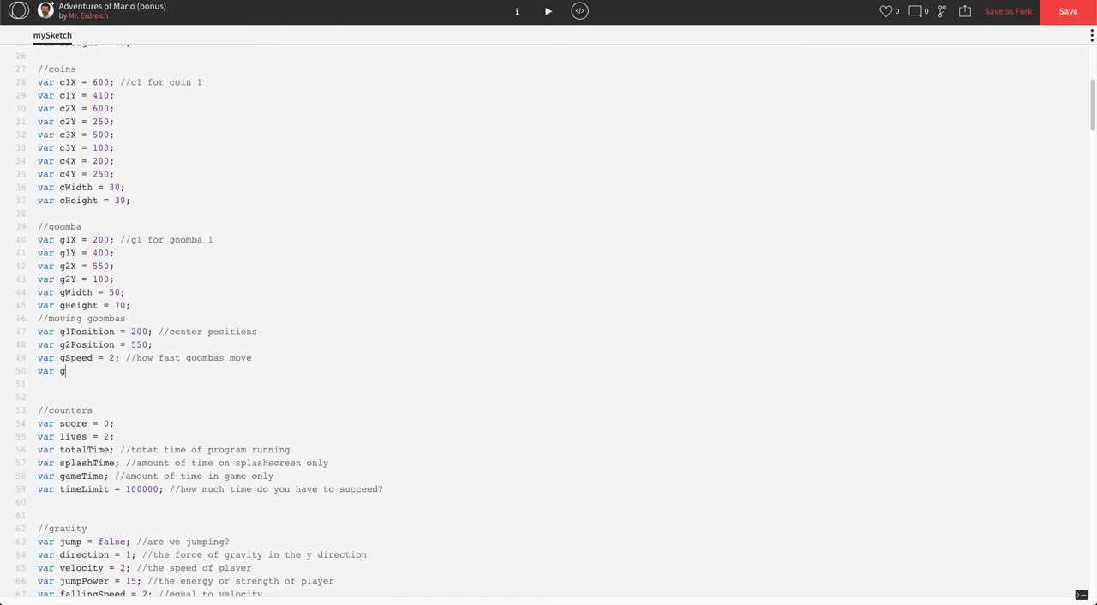
type("Direction")
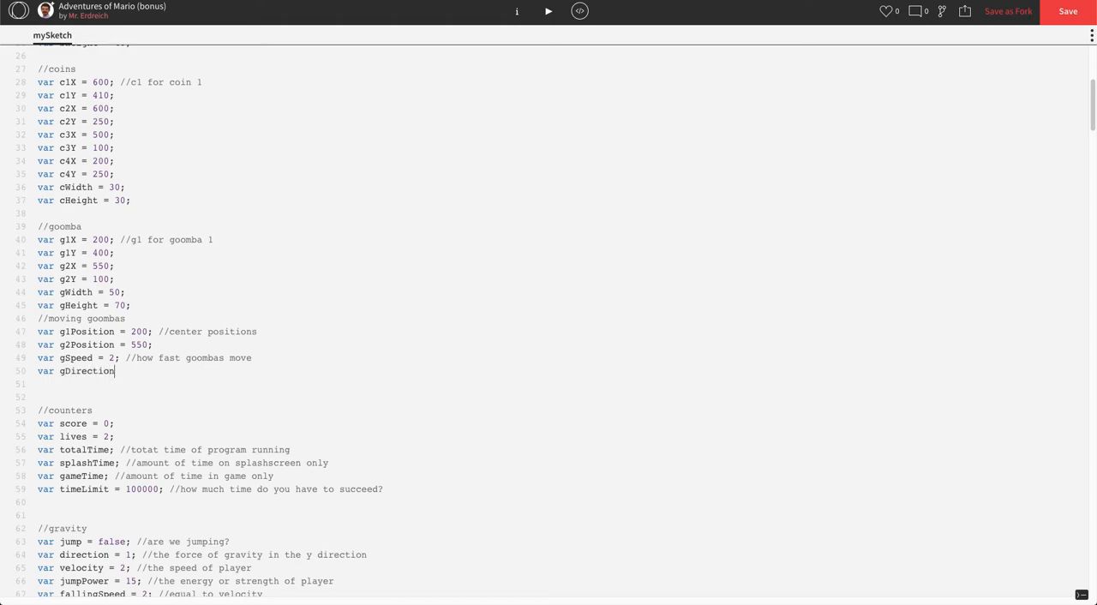
type("= 1")
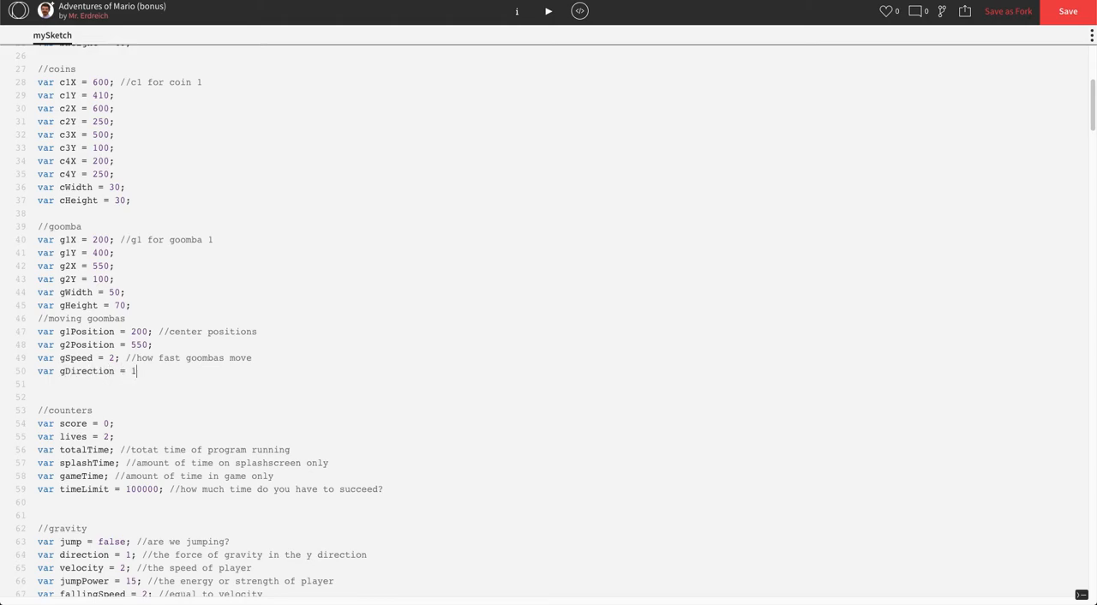
type(";")
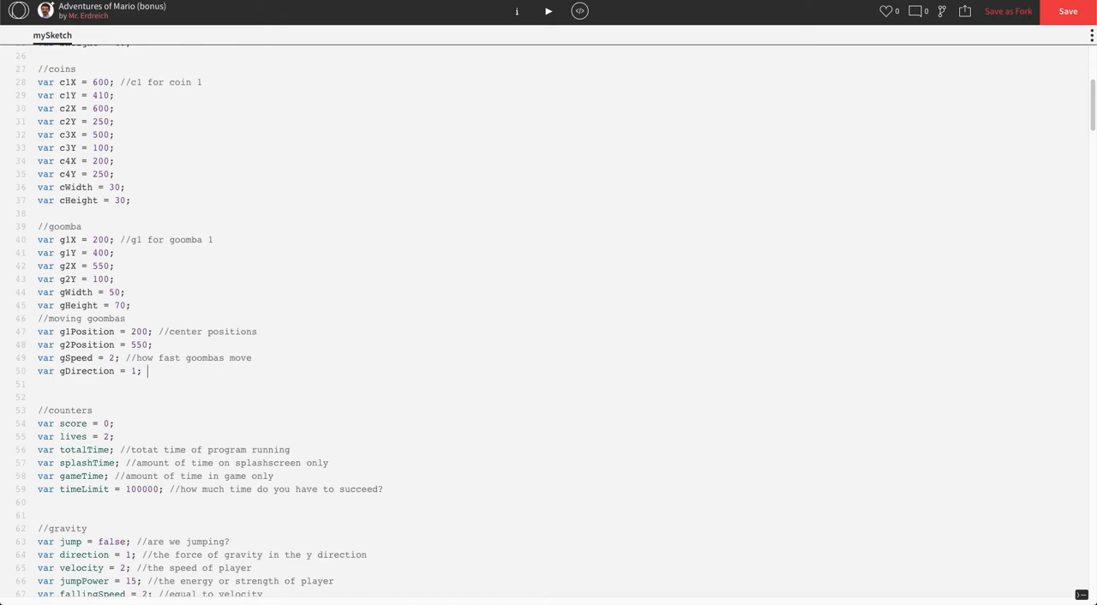
type("//1 is mov")
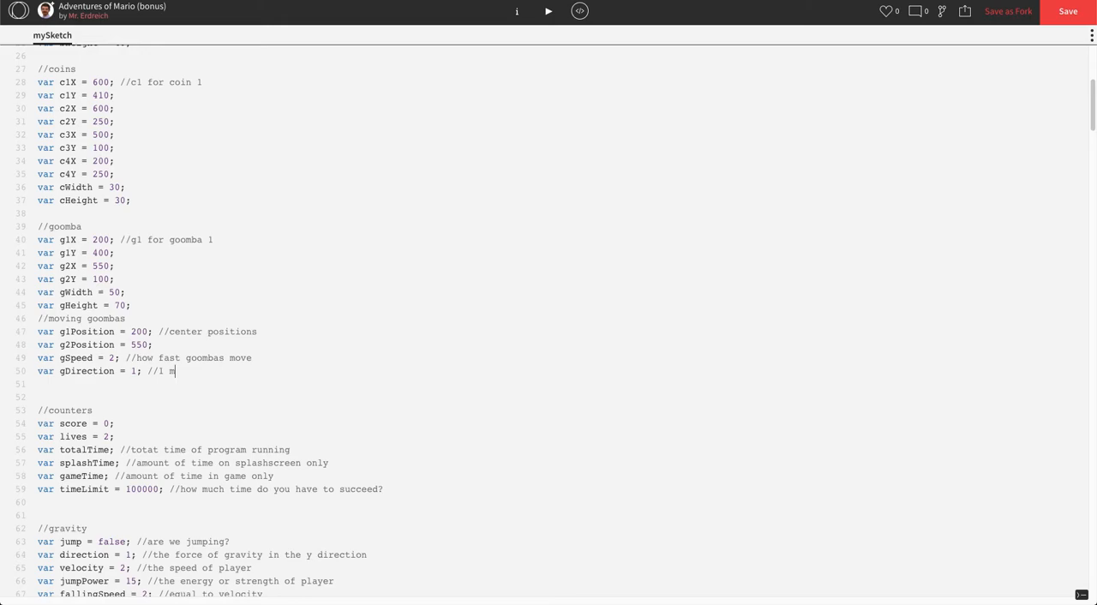
type("oves right and -1 mo")
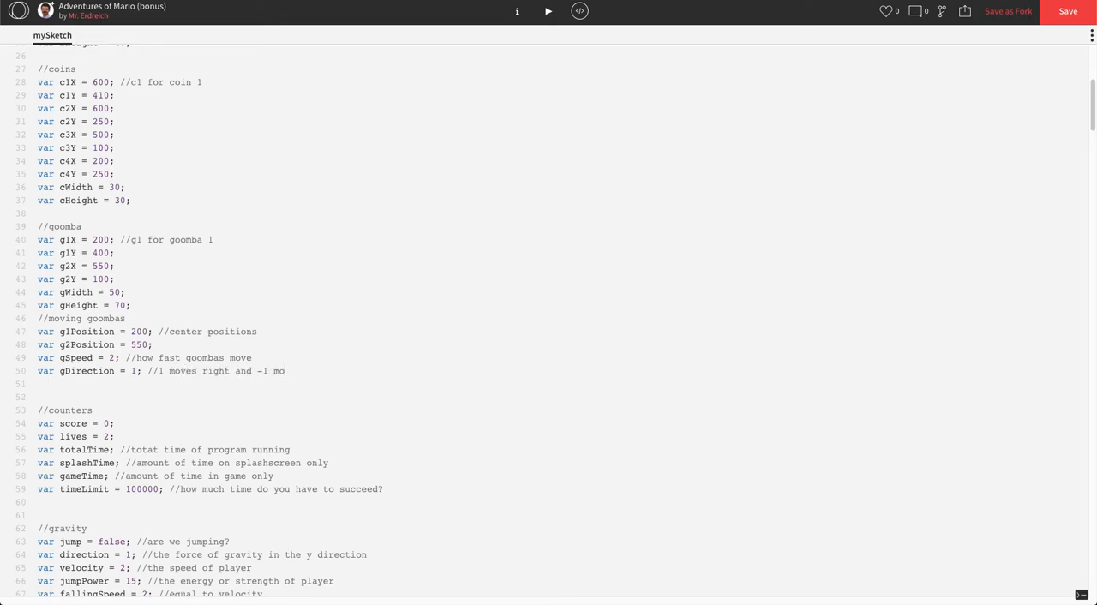
type("ve left")
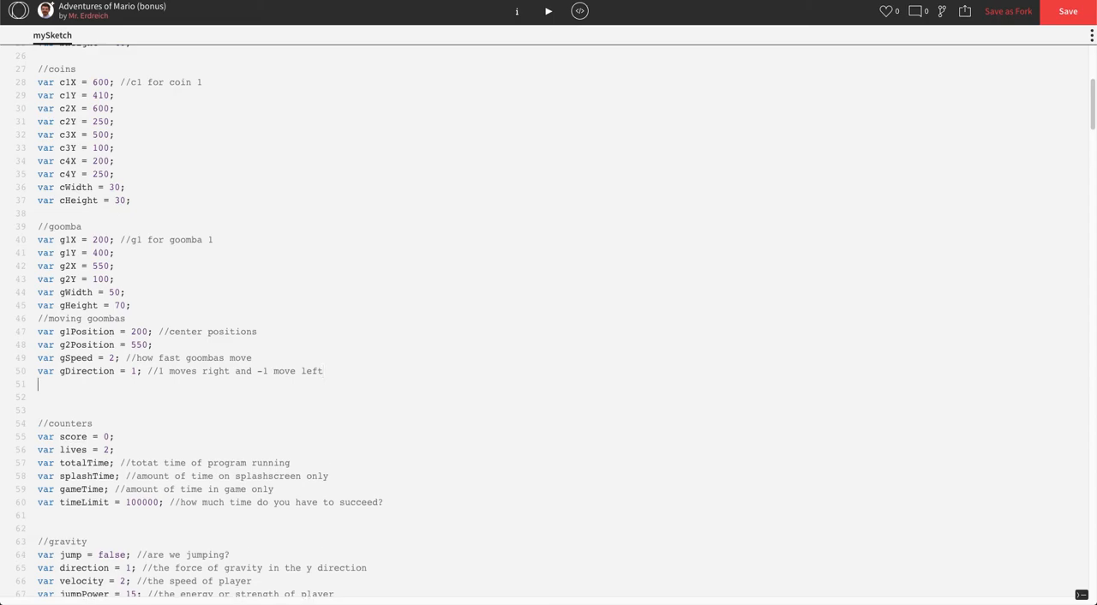
Step: Declare var gDistance = 50, commented as how far goombas can go
type("var g")
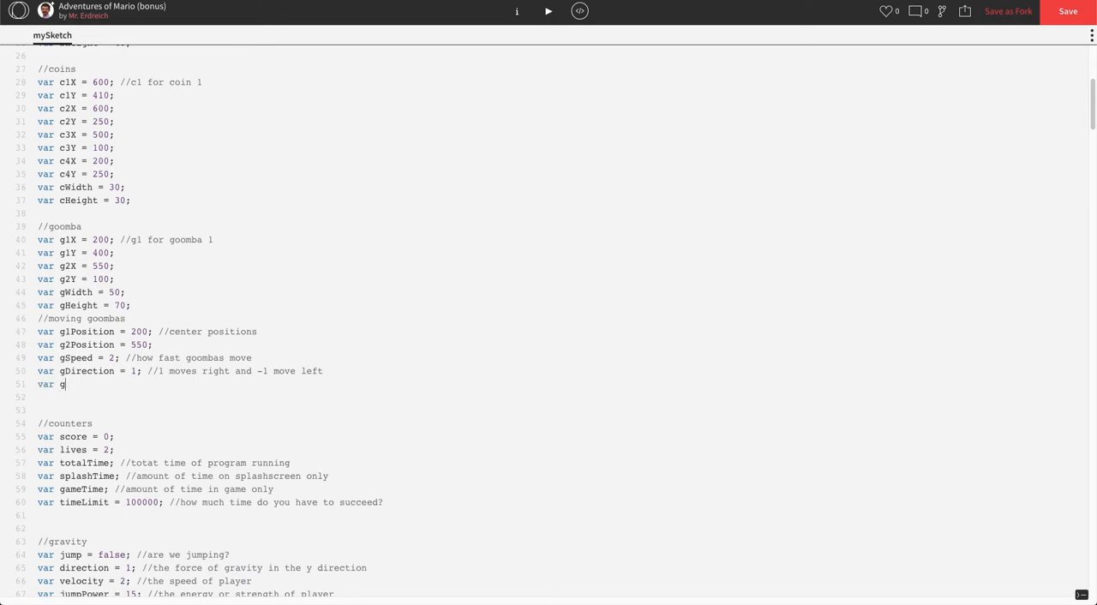
type("Distacne")
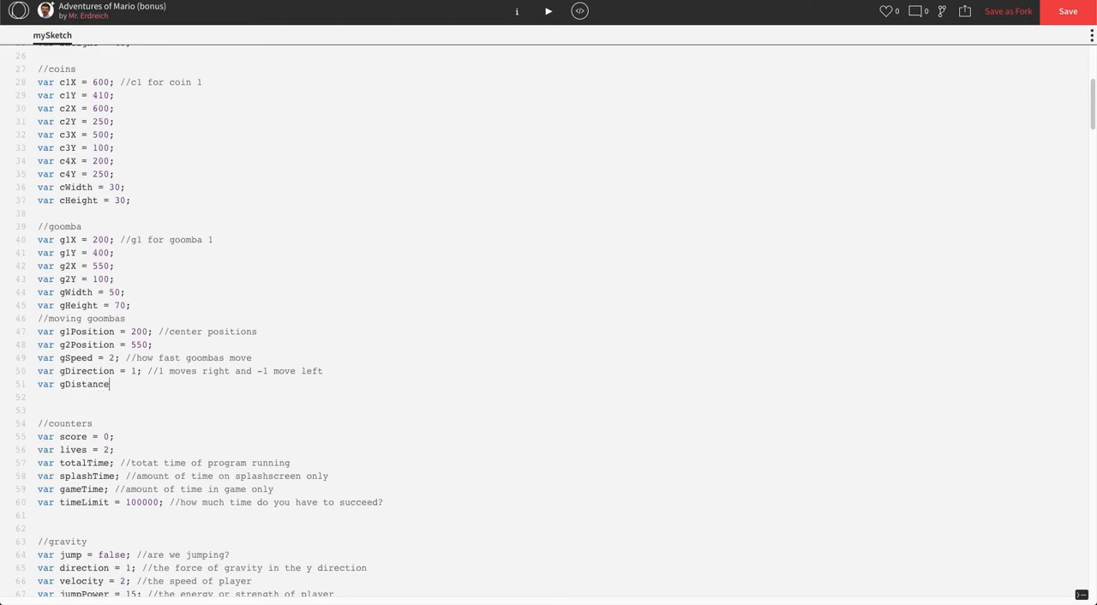
type("= 50; //how far can")
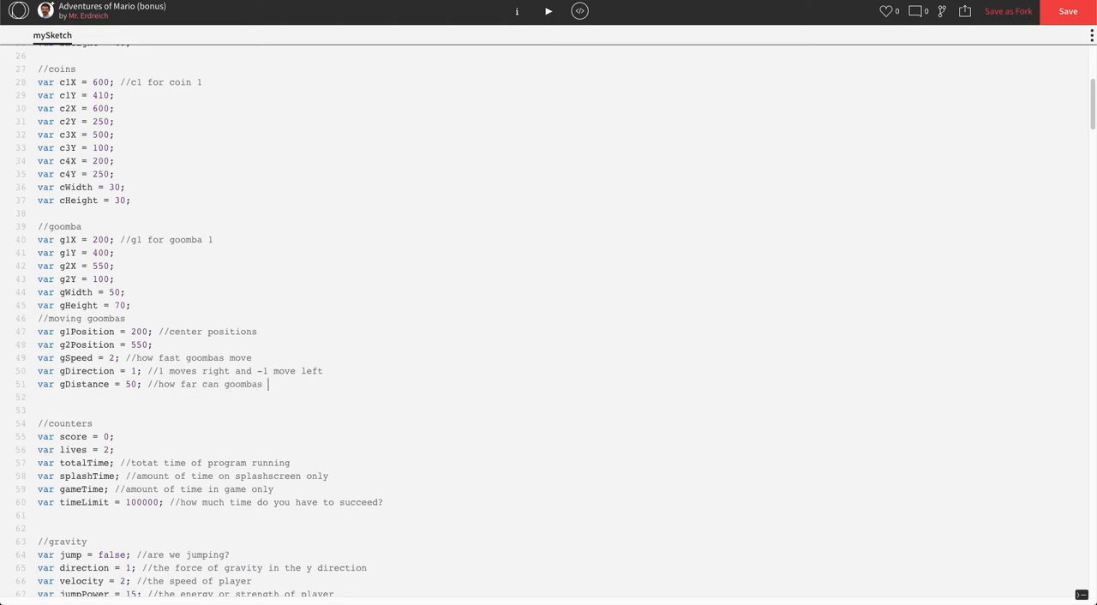
type("go")
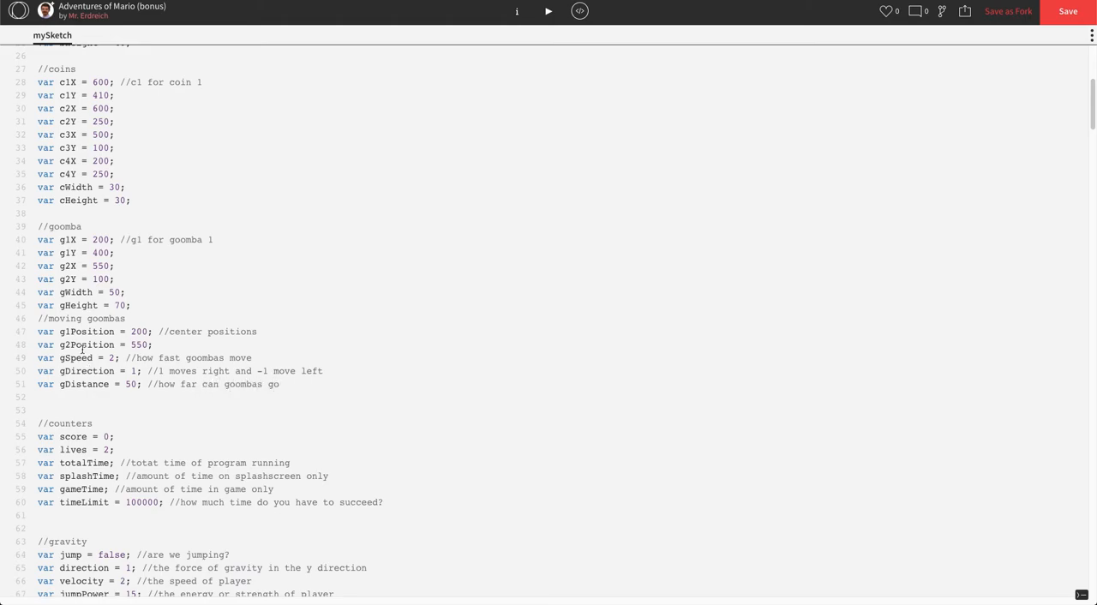
double_click(77, 359)
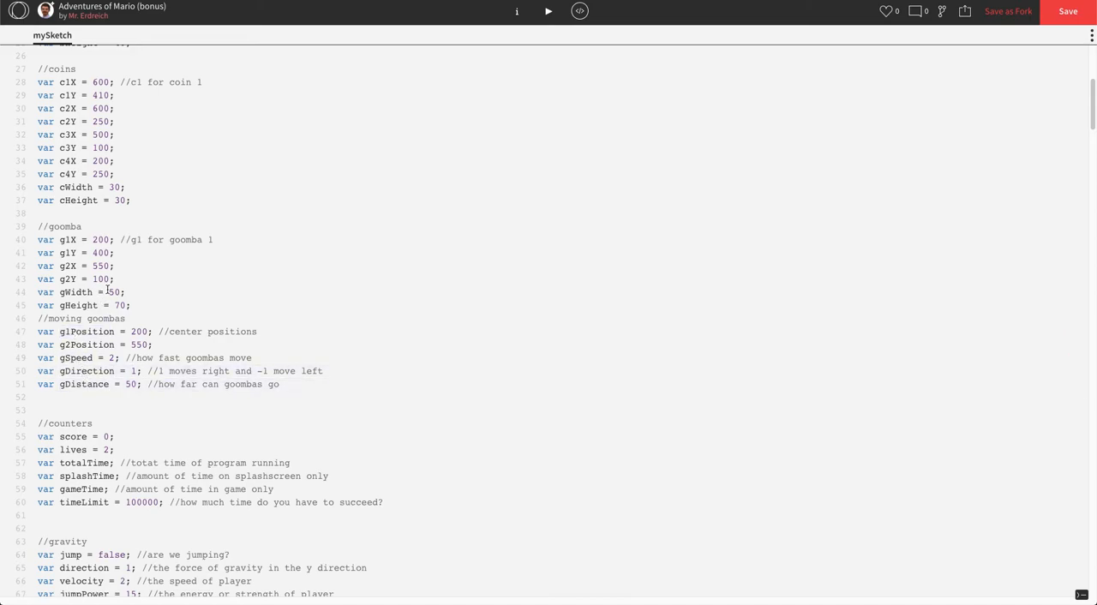
Step: In draw(), add '//moving goombas' and g1X = g1X + (gSpeed*gDirection);
scroll("down", 3)
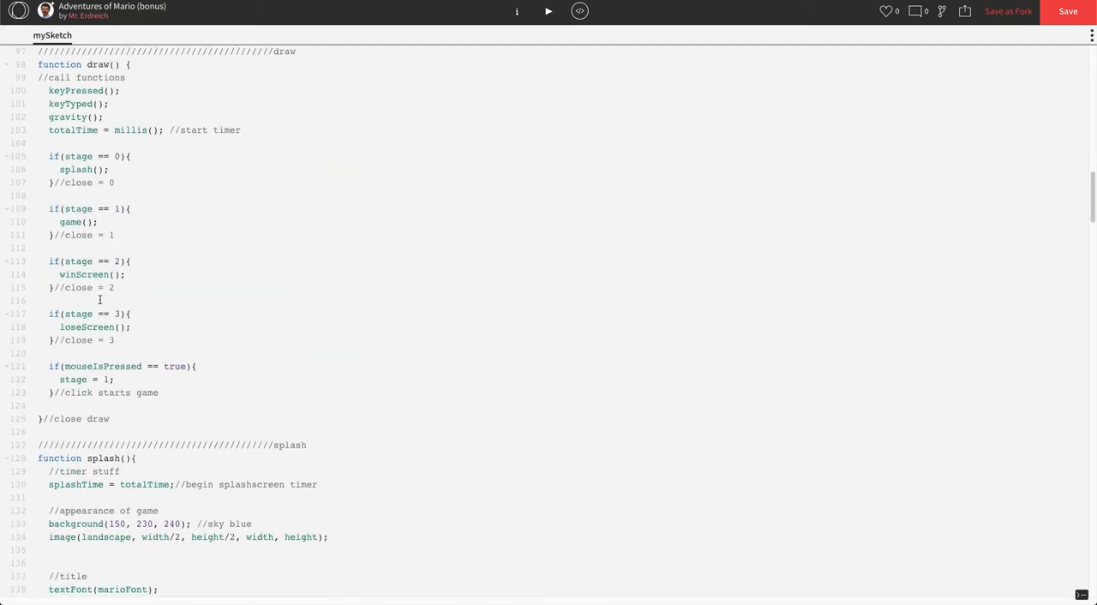
scroll("down", 3)
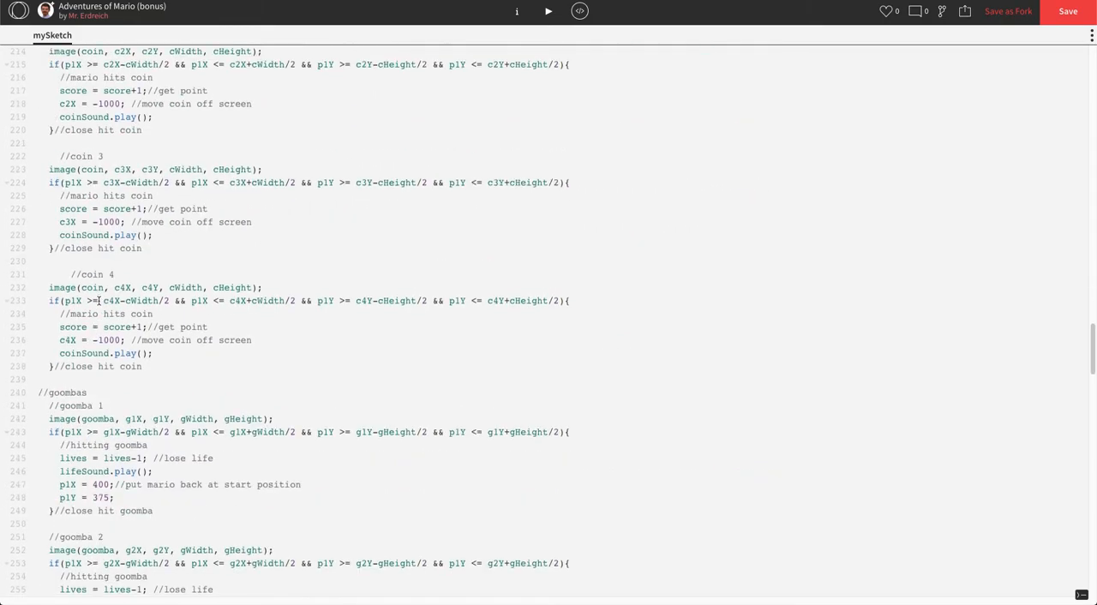
scroll("down", 3)
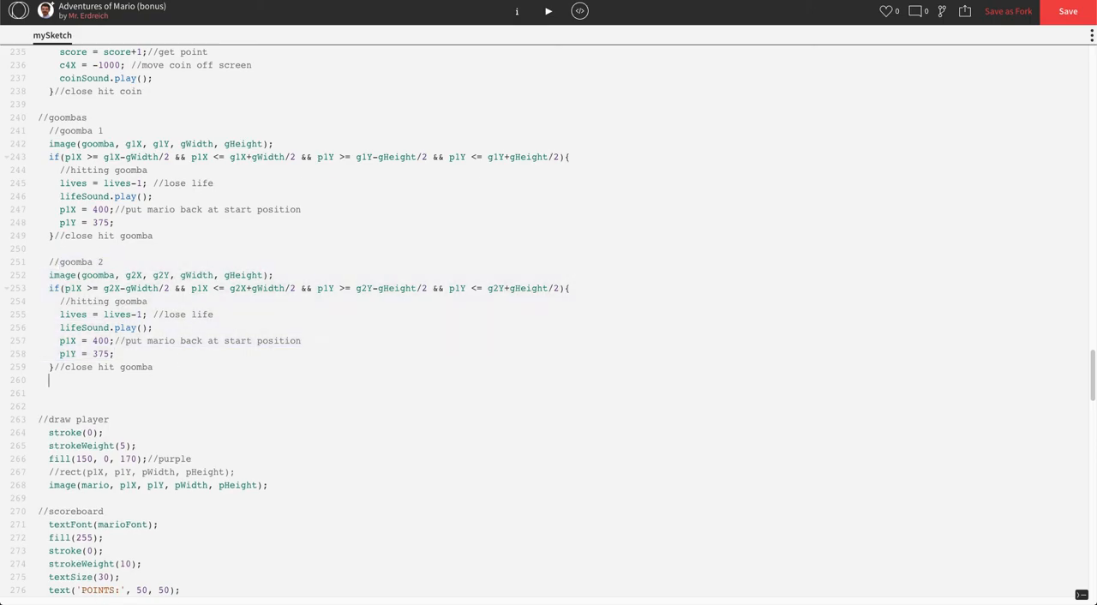
type("//moving goombas")
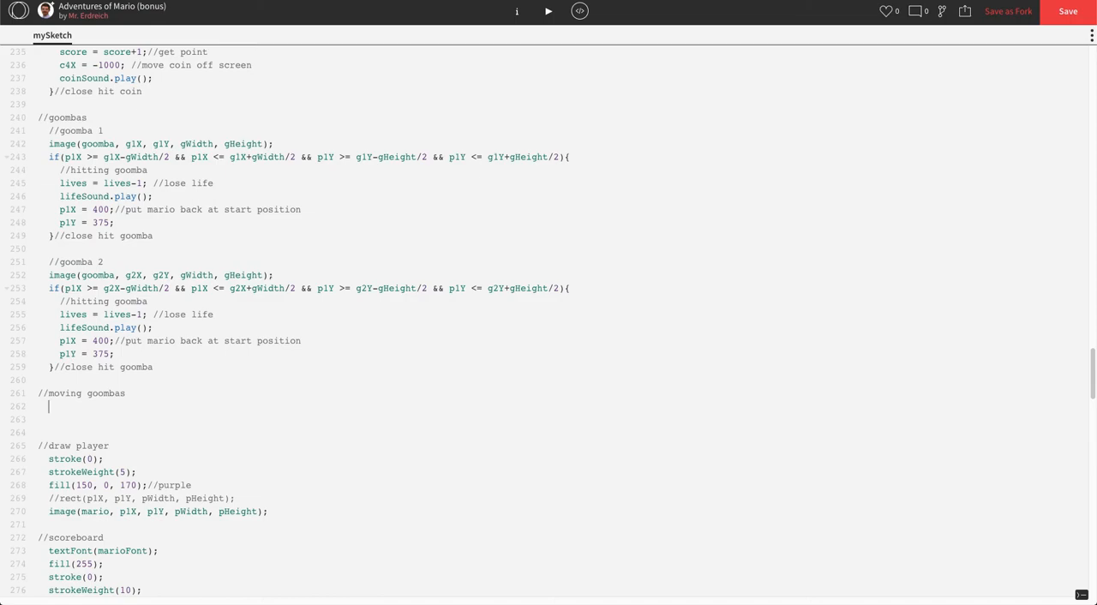
type("g1X = g")
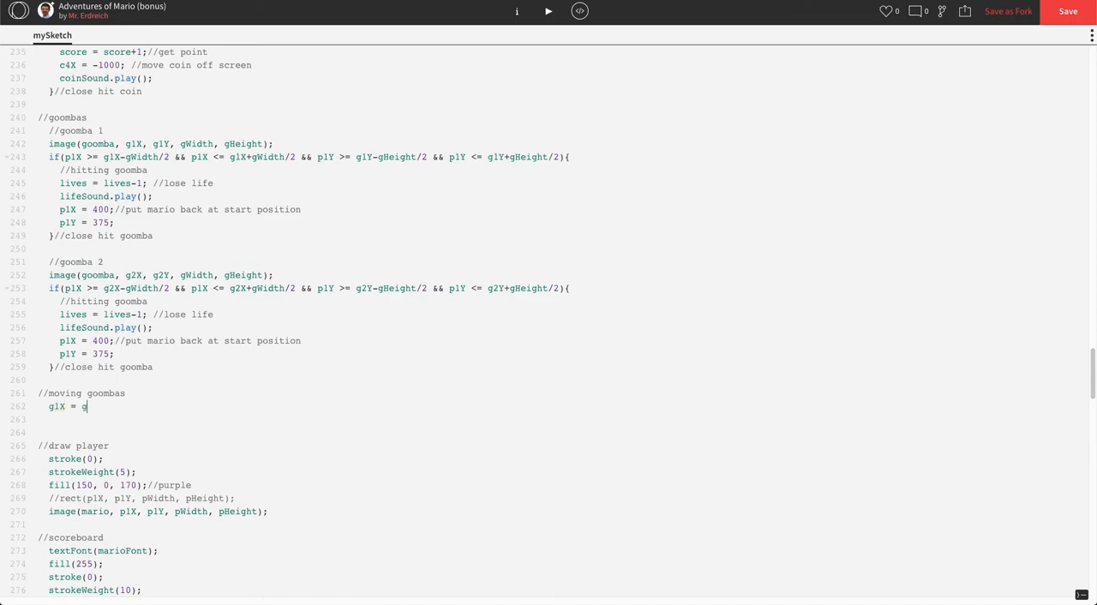
type("1X + (gs")
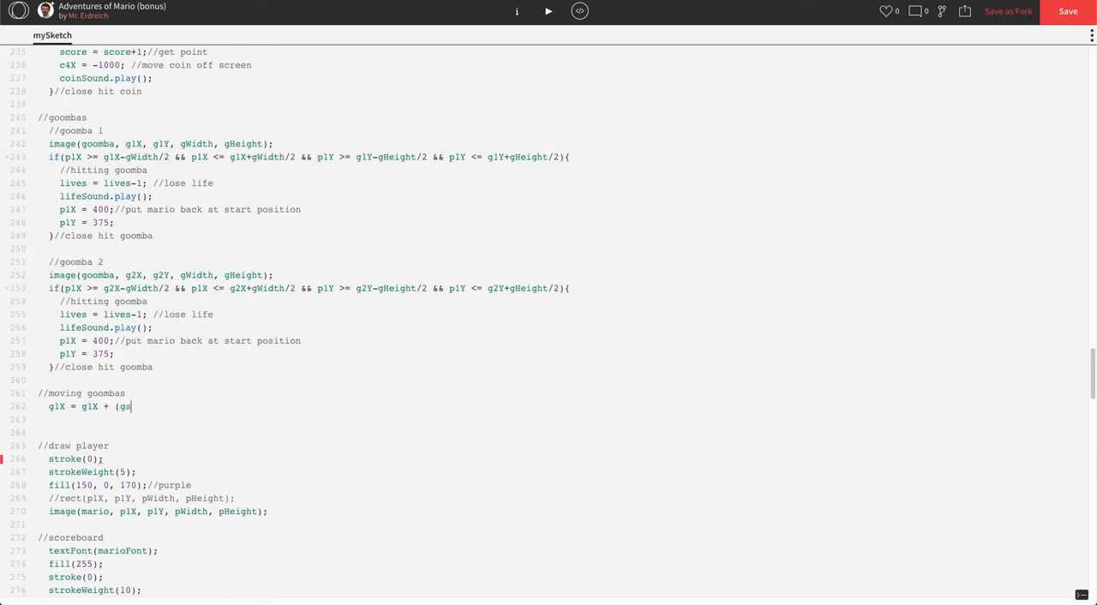
type("Speed*")
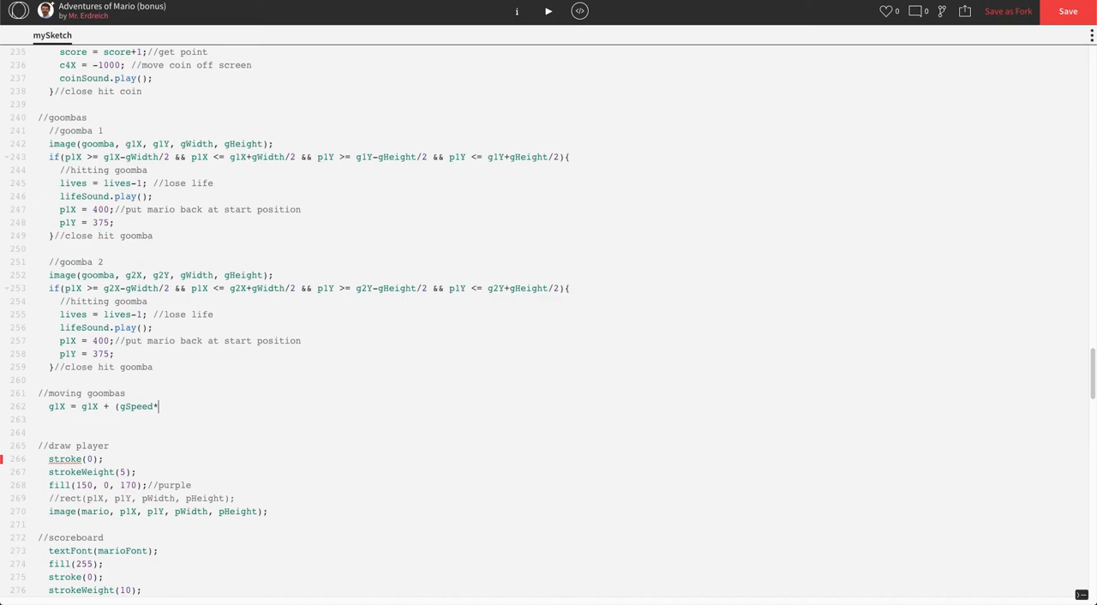
type("gDir")
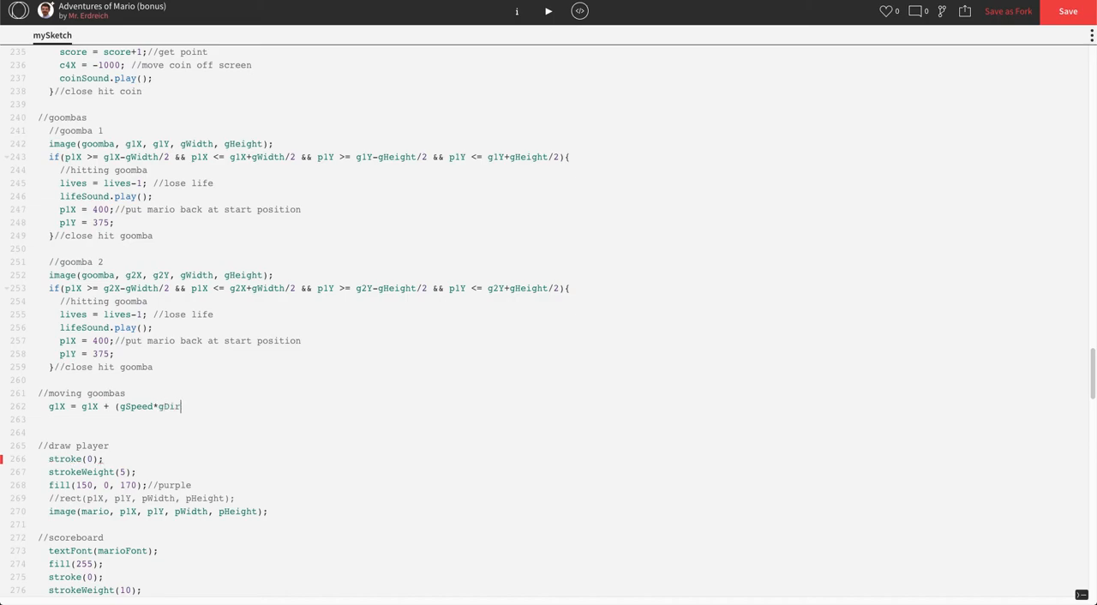
type("ection);")
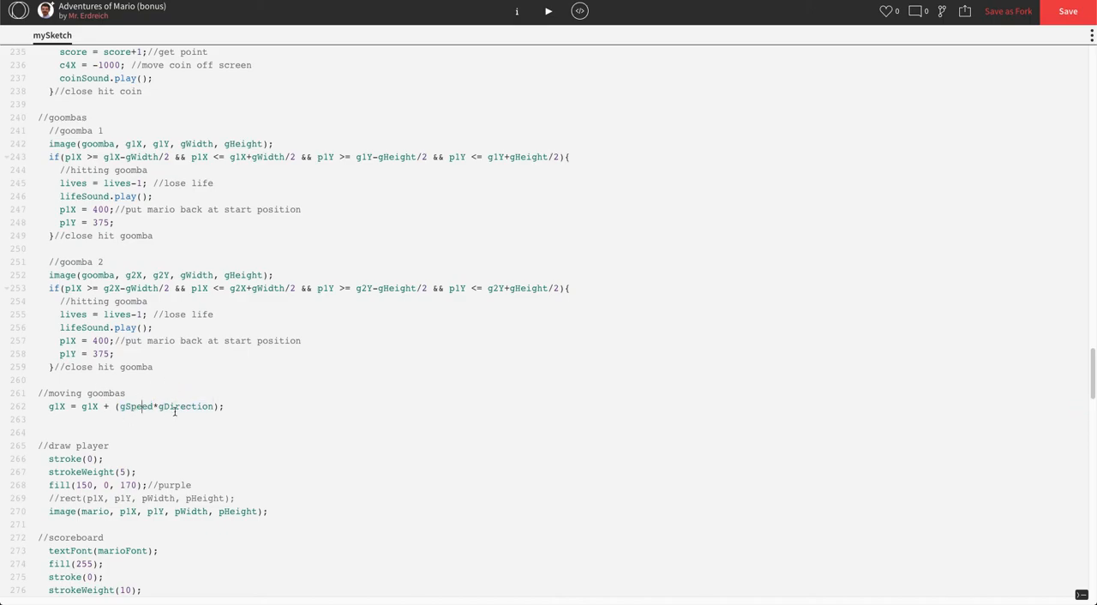
Step: Check the gSpeed and gDirection names match their declarations
double_click(185, 407)
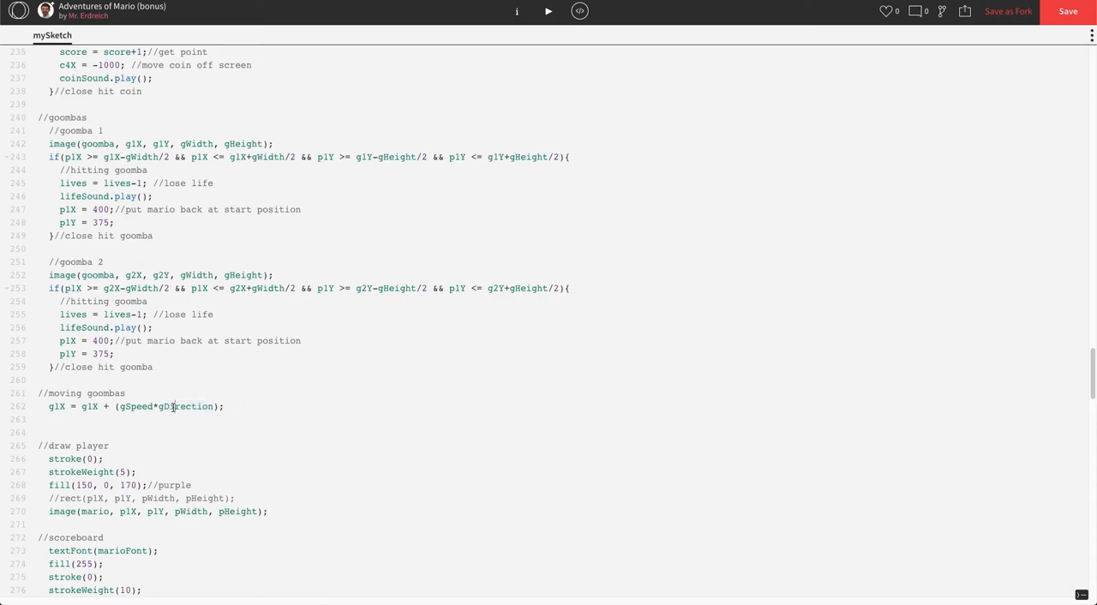
double_click(185, 407)
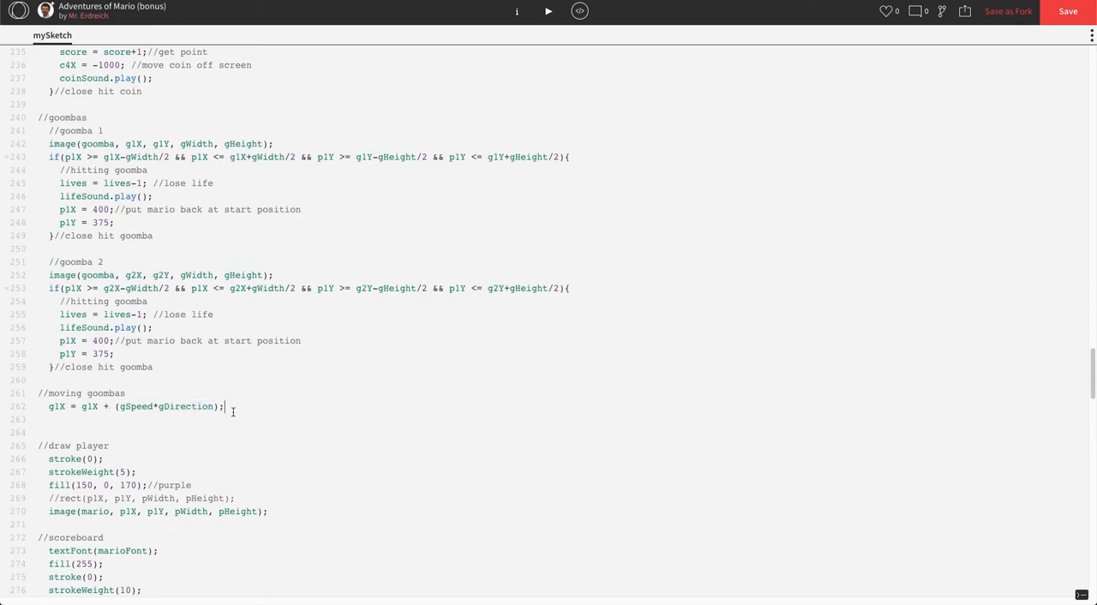
mouse_move(545, 27)
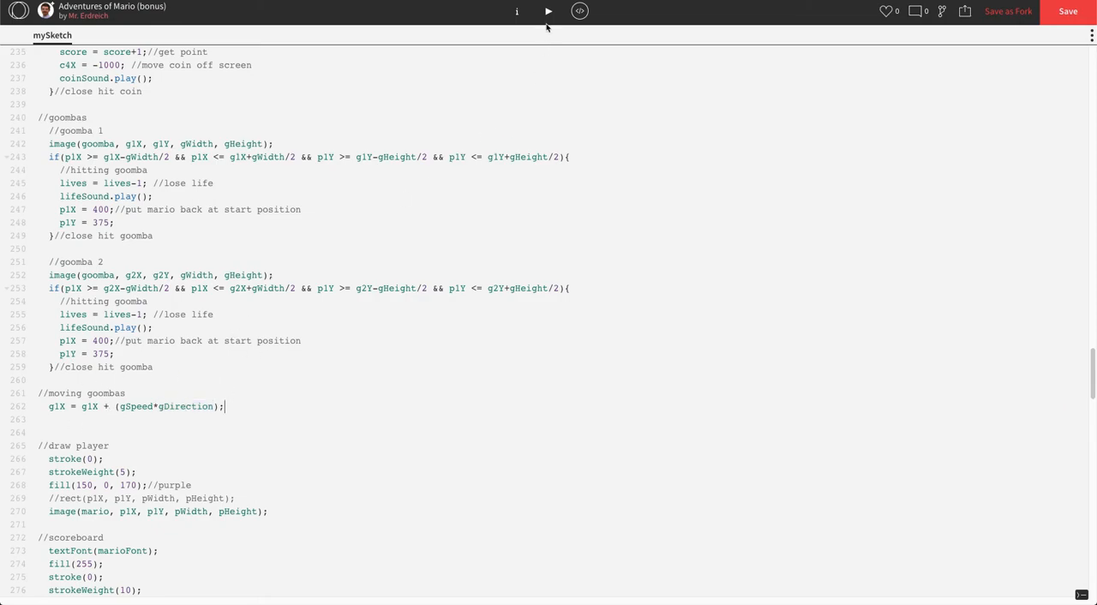
Step: Run the sketch and play the level to test goomba 1's movement
left_click(549, 11)
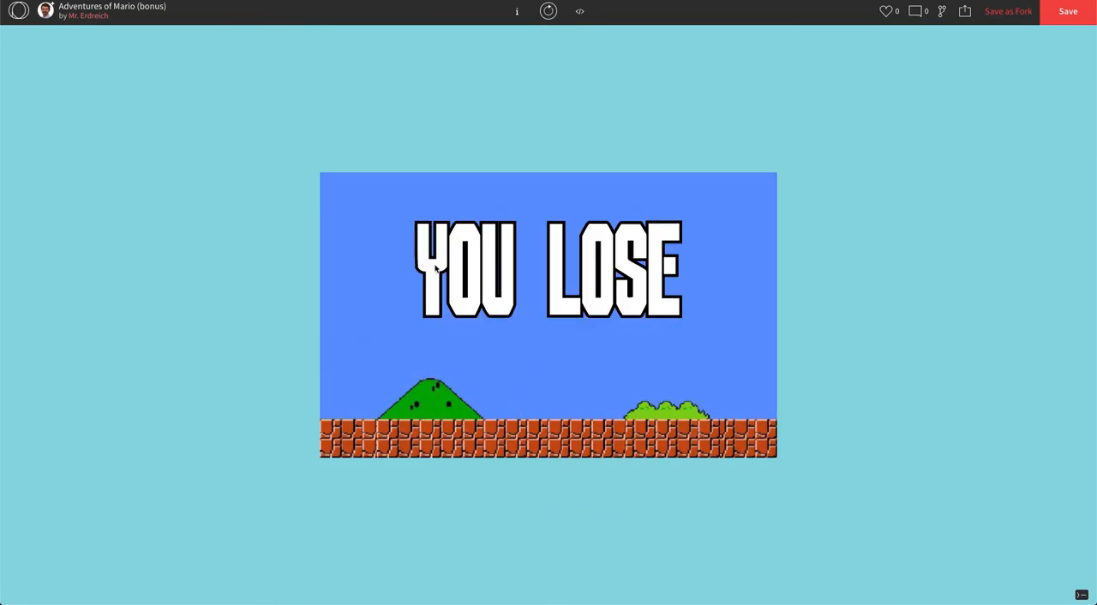
left_click(580, 11)
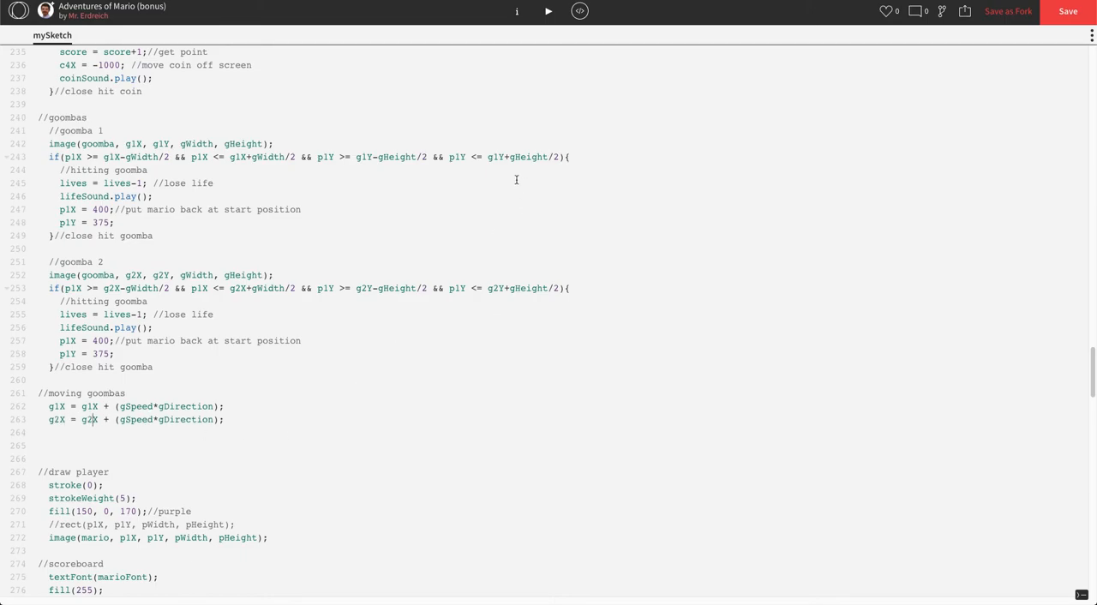
Step: Run the game with both goomba movement lines, then return to the code
left_click(549, 11)
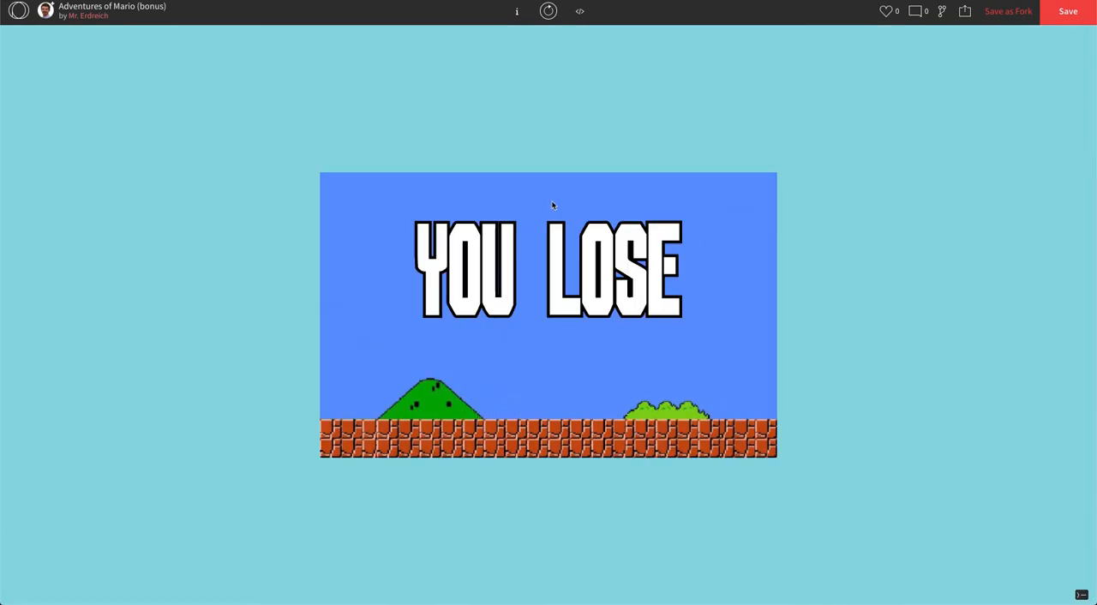
left_click(579, 10)
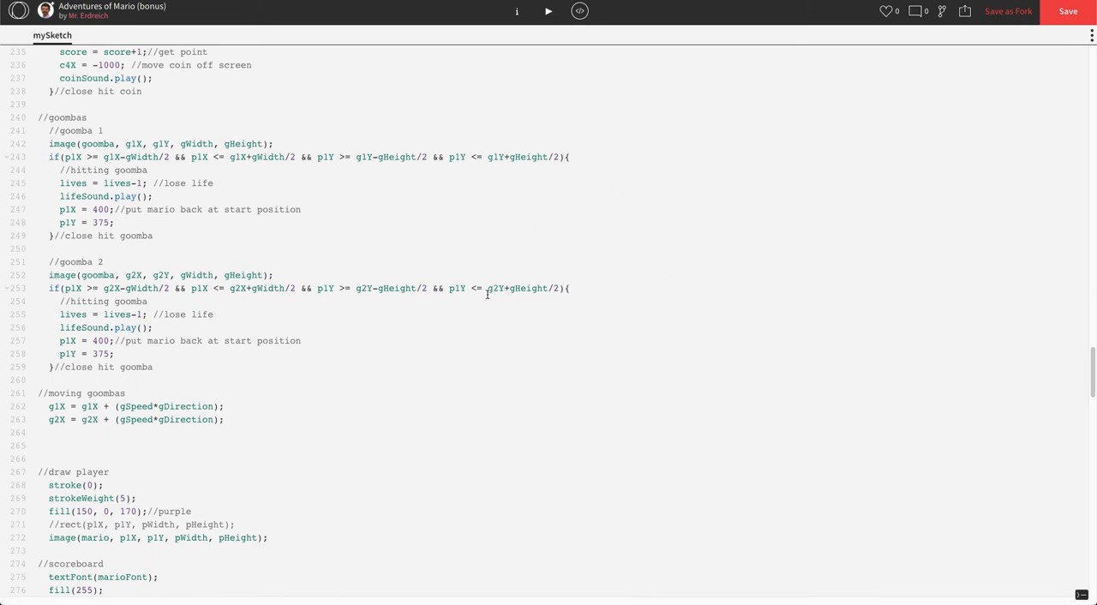
mouse_move(425, 247)
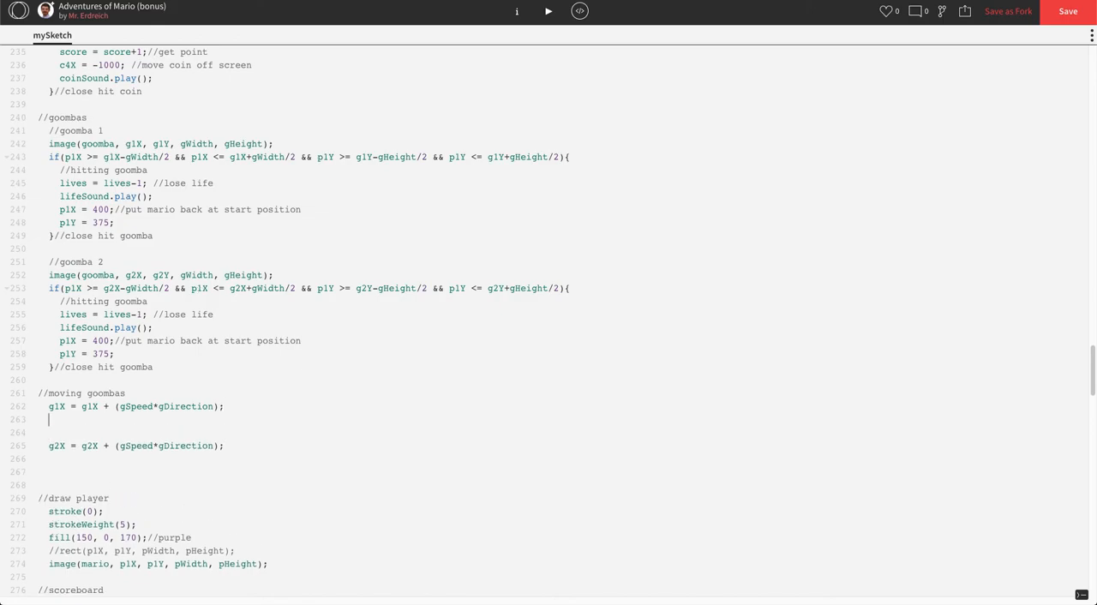
Step: Write if(g1X >= g1Position+gDistance || g1X <= g1Position-gDistance){ with an 'exceeds allowance' comment
type("if(")
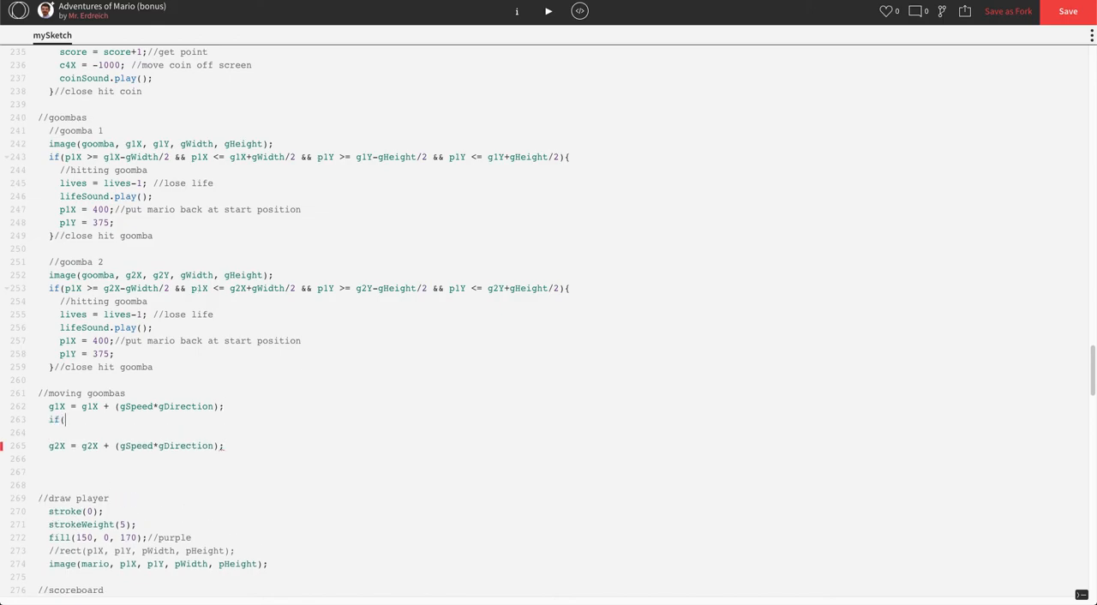
type("g1X")
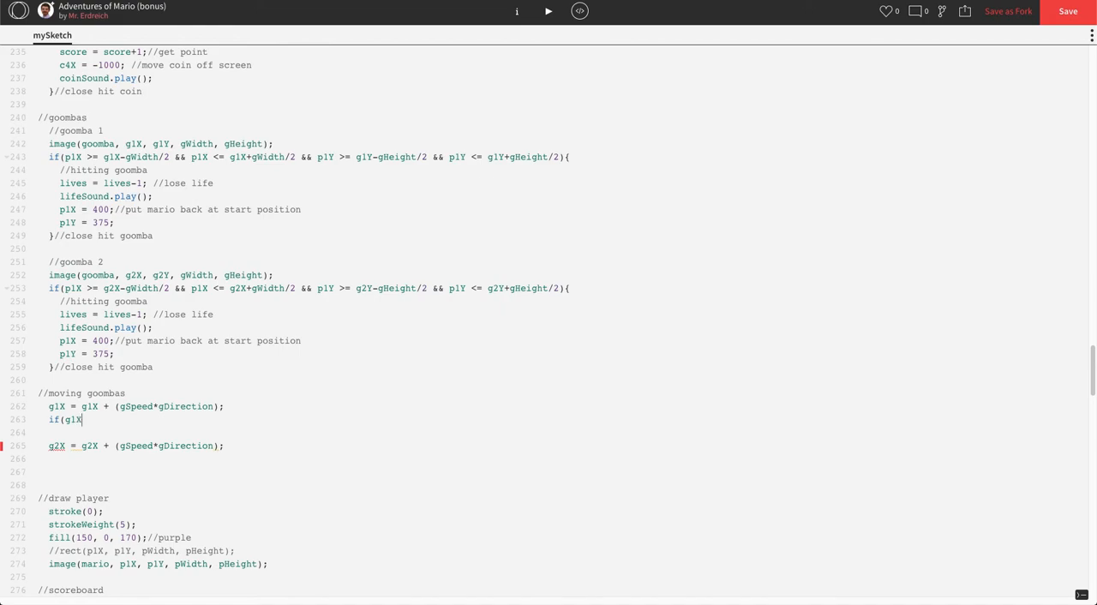
type(">=")
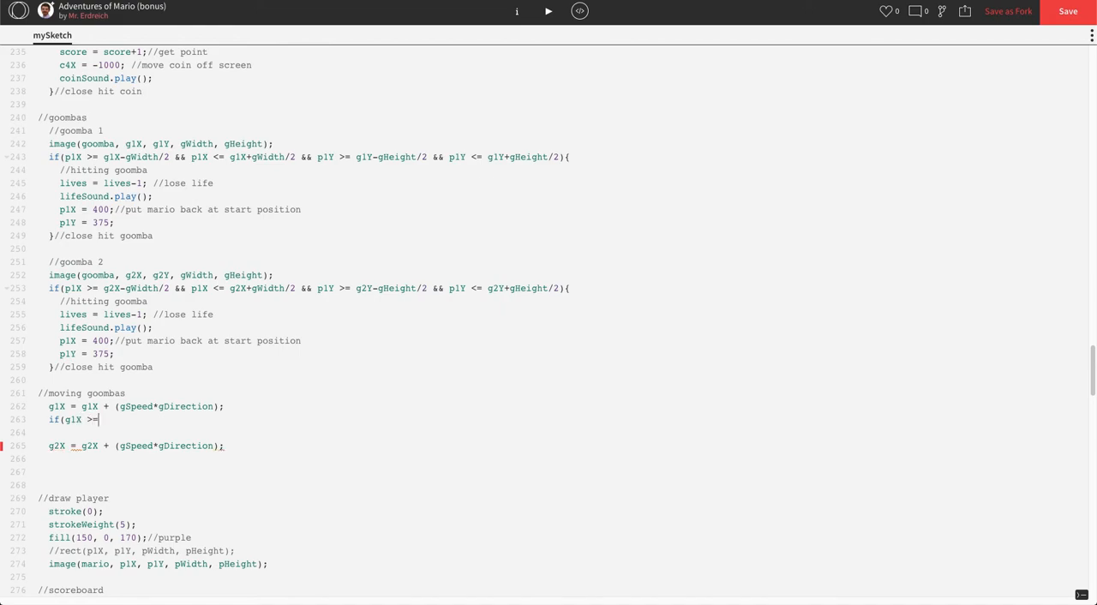
type("g")
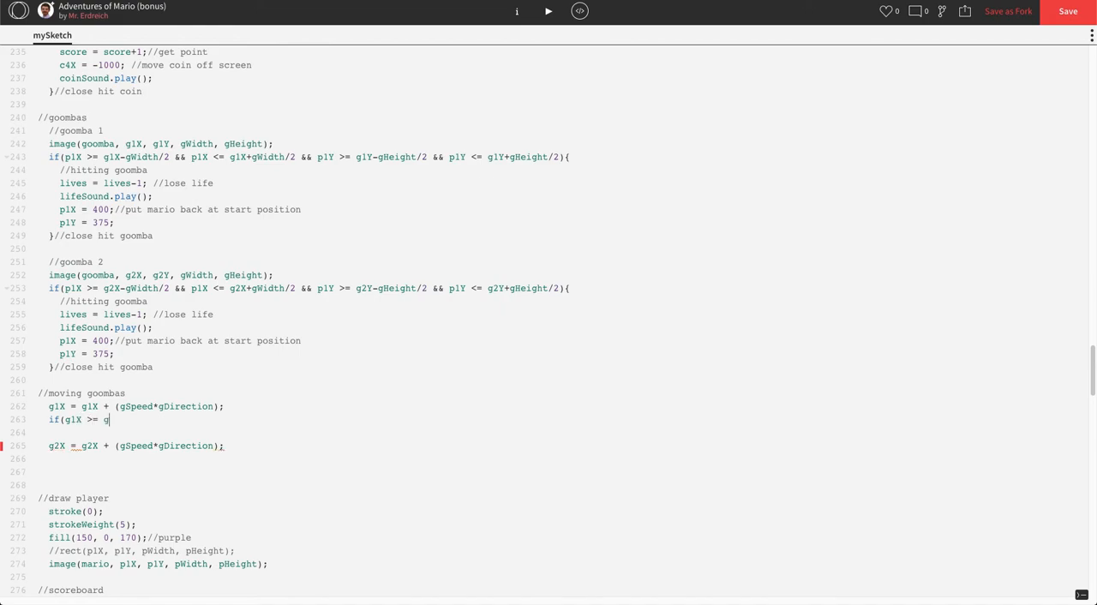
type("1")
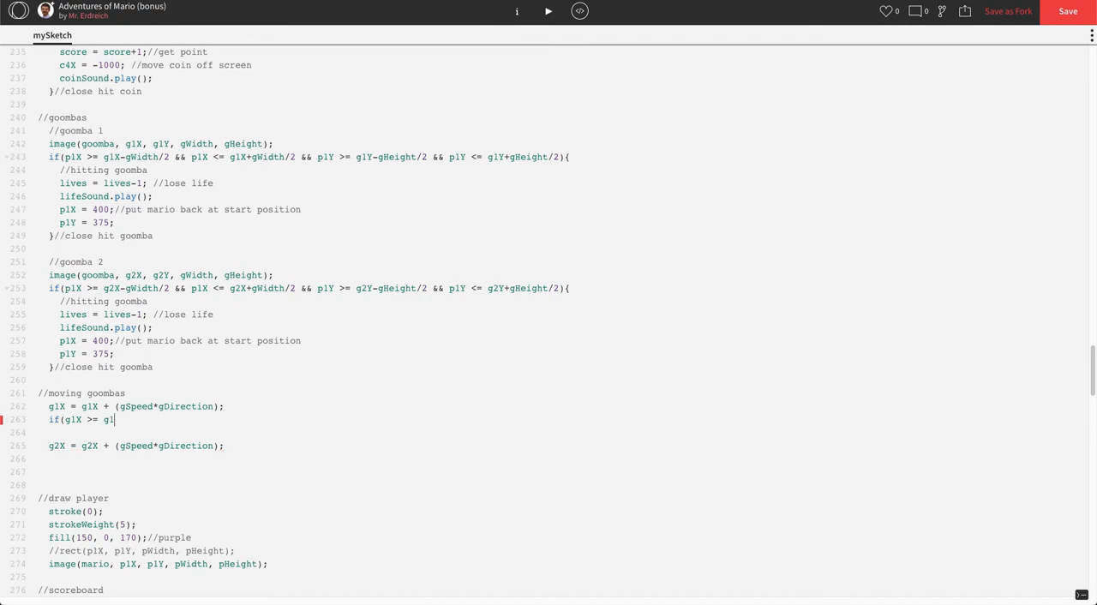
type("Position")
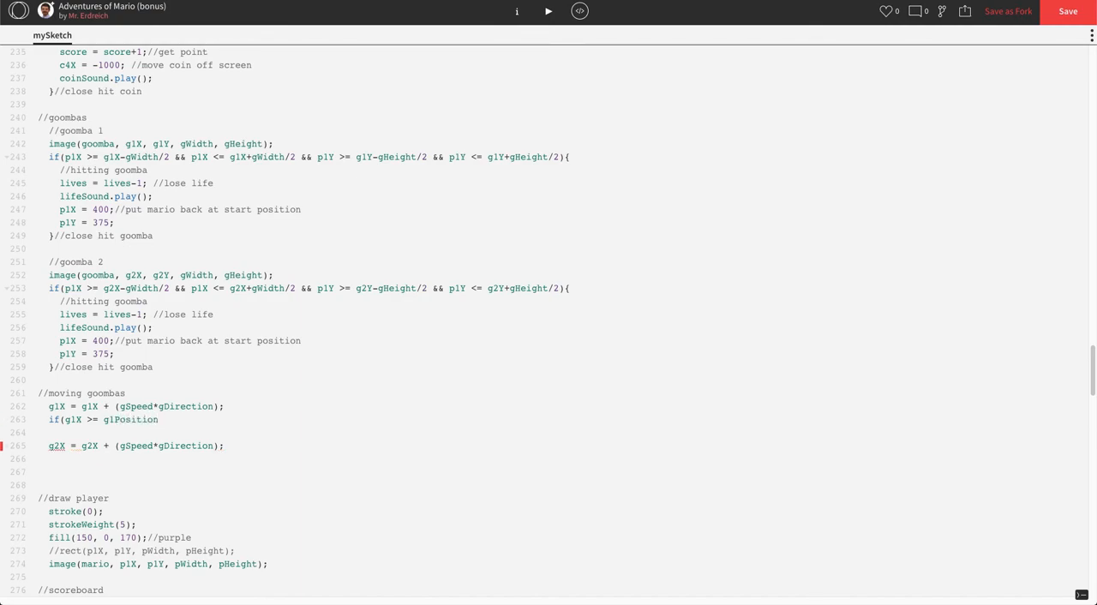
type("+")
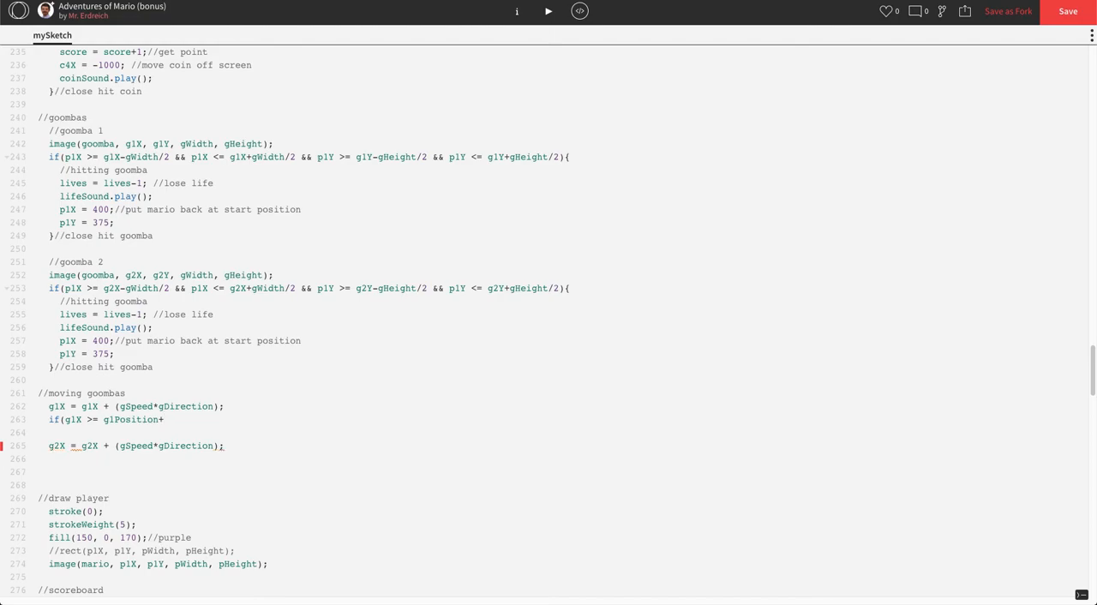
type("+gDista")
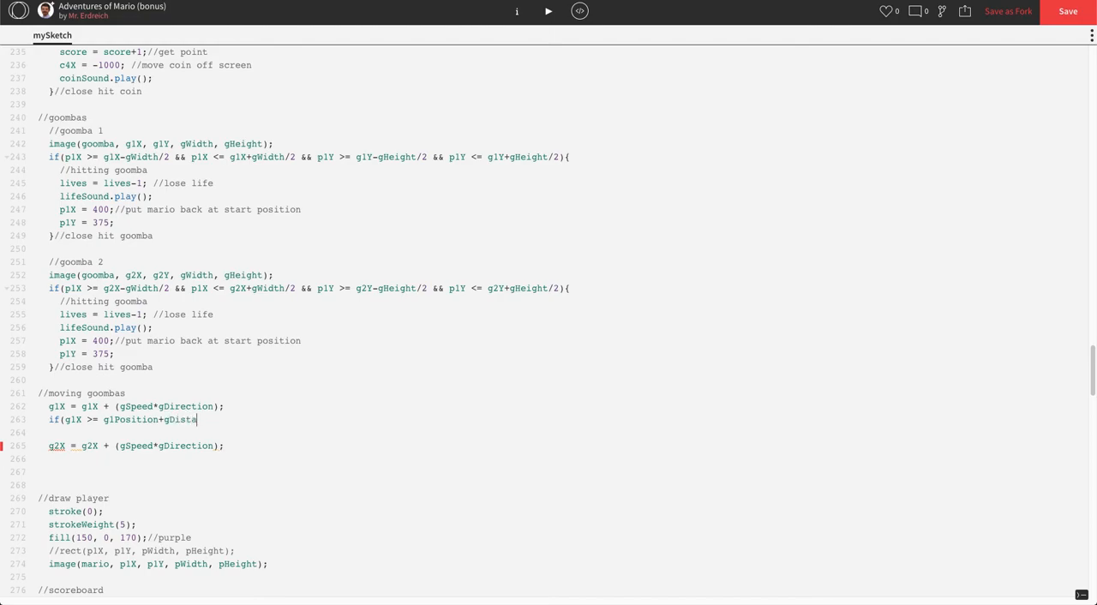
type("nce)")
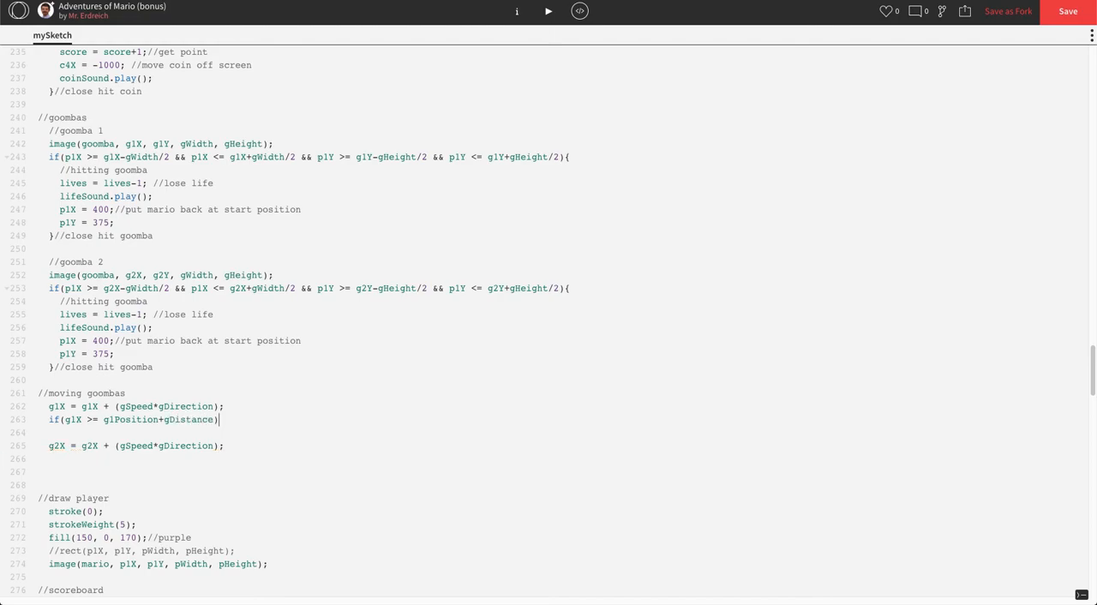
type("{")
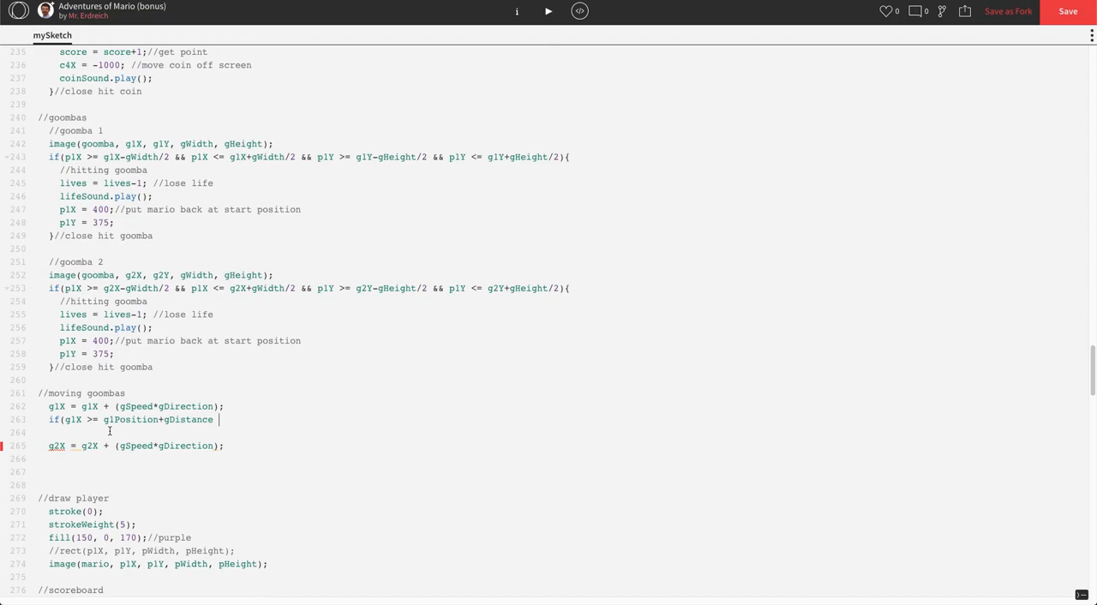
type("||")
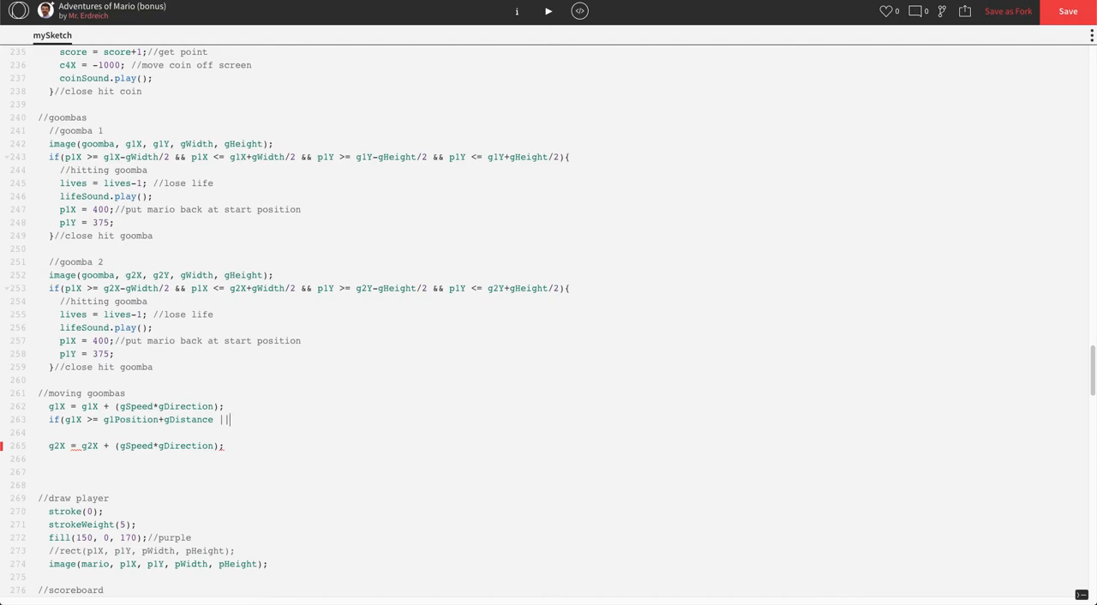
type("g1X <= g1P")
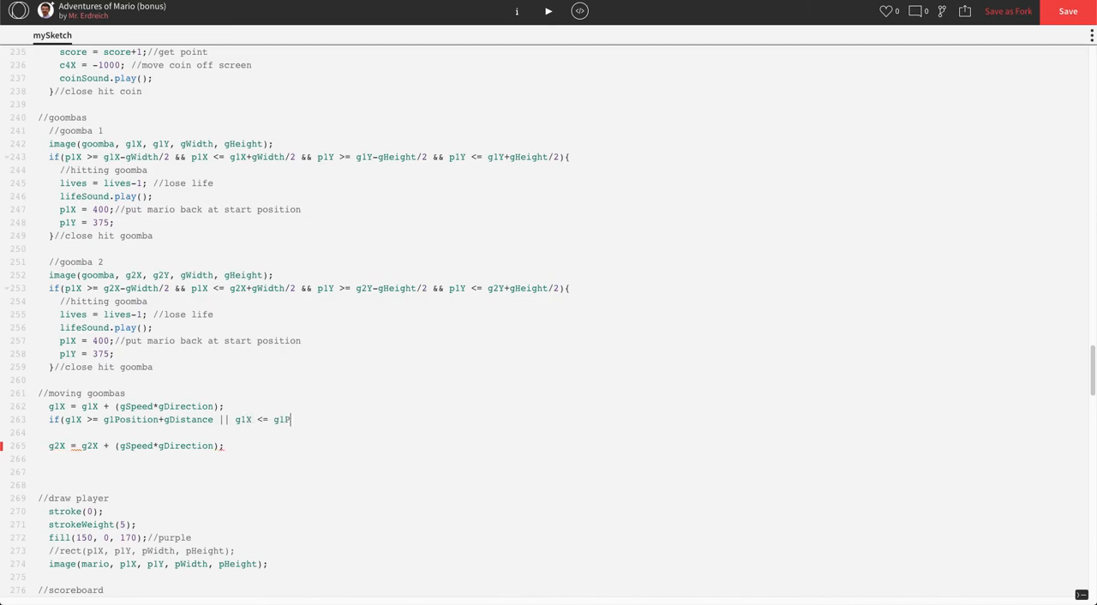
type("osition")
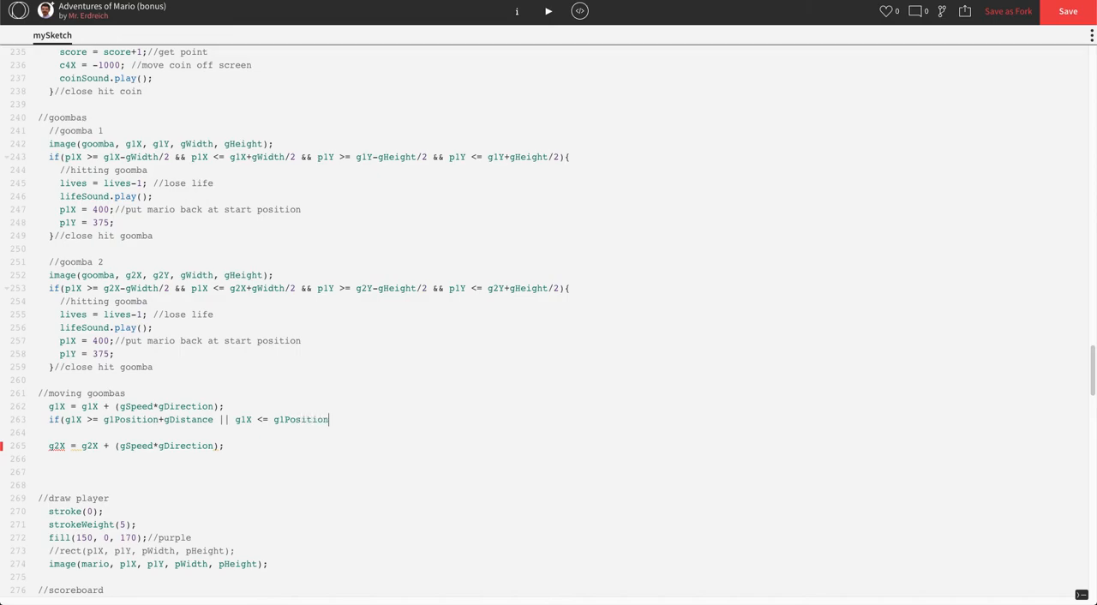
type("-g")
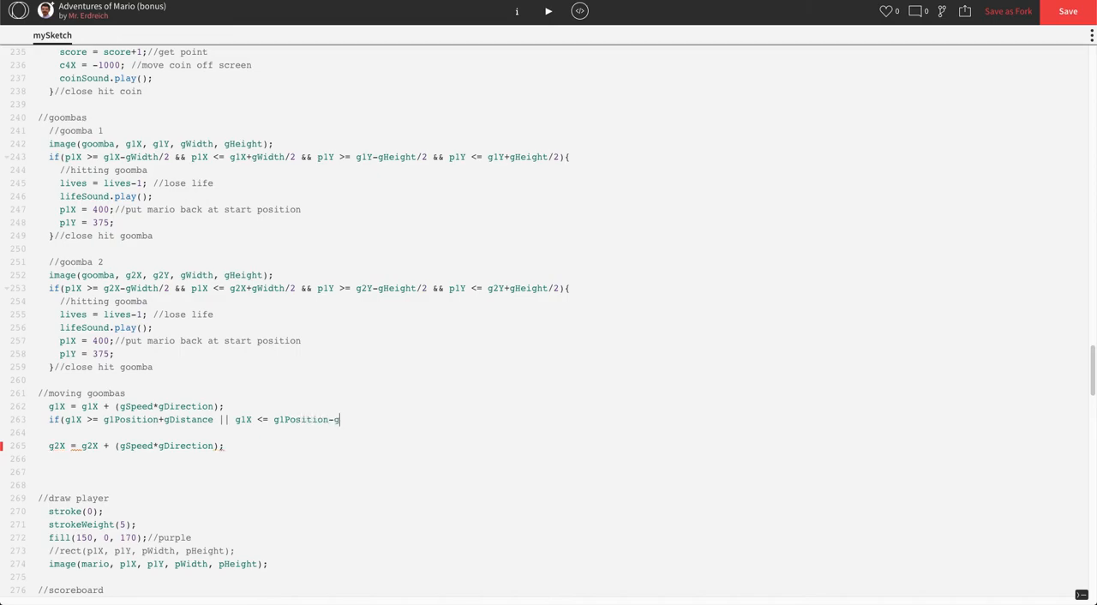
type("Distance")
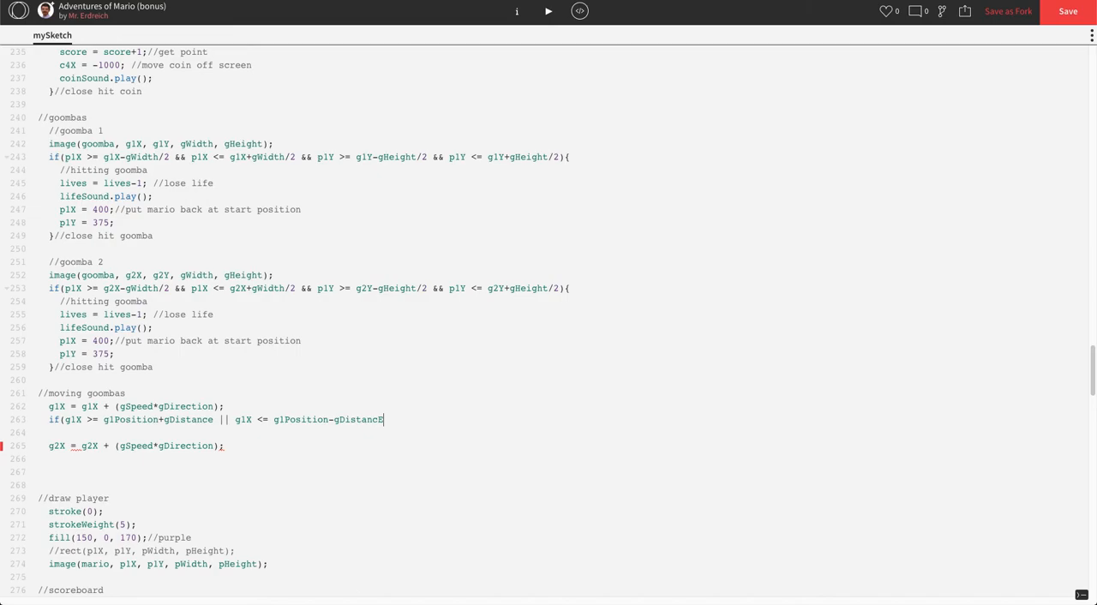
type("{")
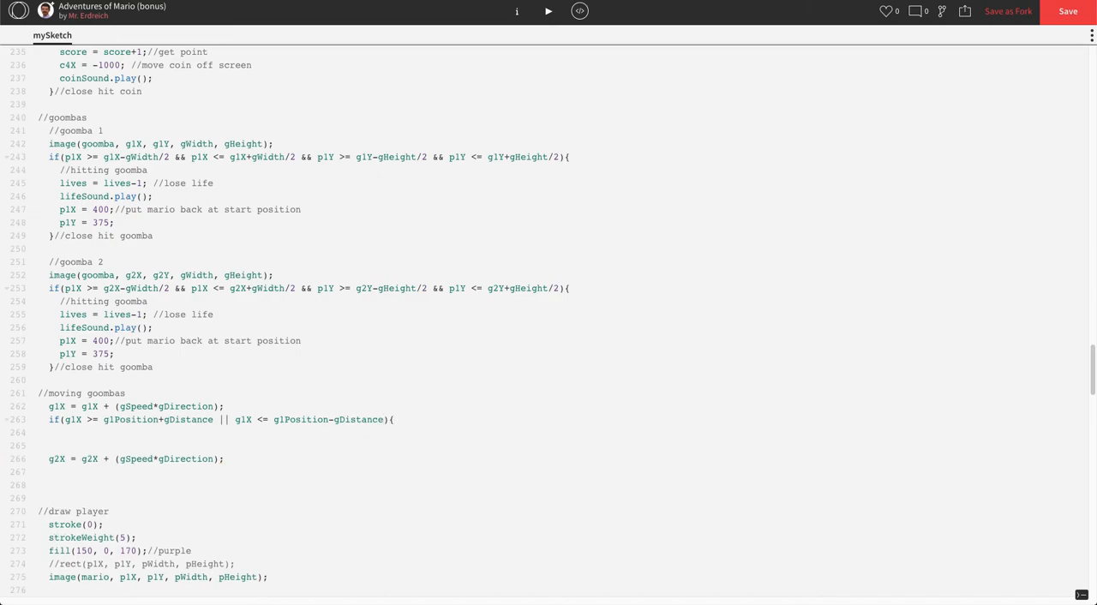
type("//exceed distance allo")
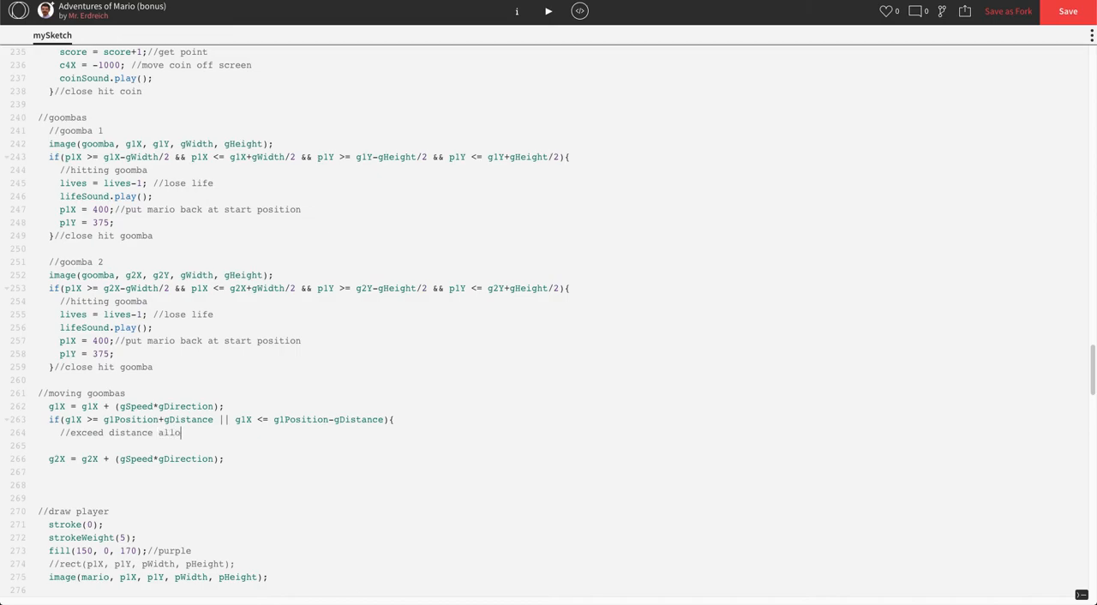
type("wance")
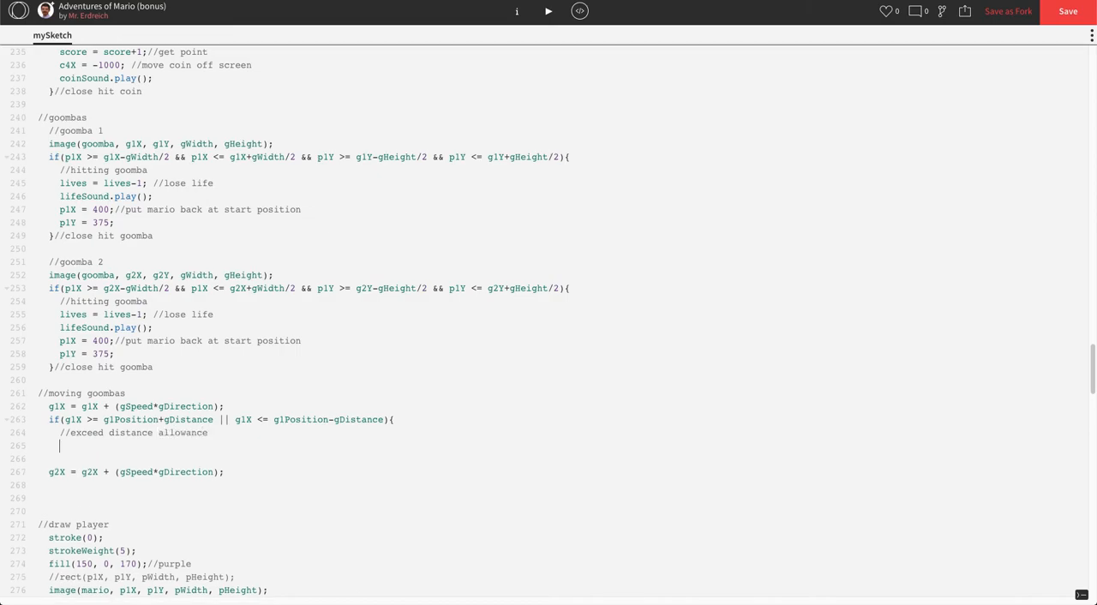
Step: Inside it set gDirection = gDirection*-1 with a 'change direction' comment and a '//close g1' comment
type("g1")
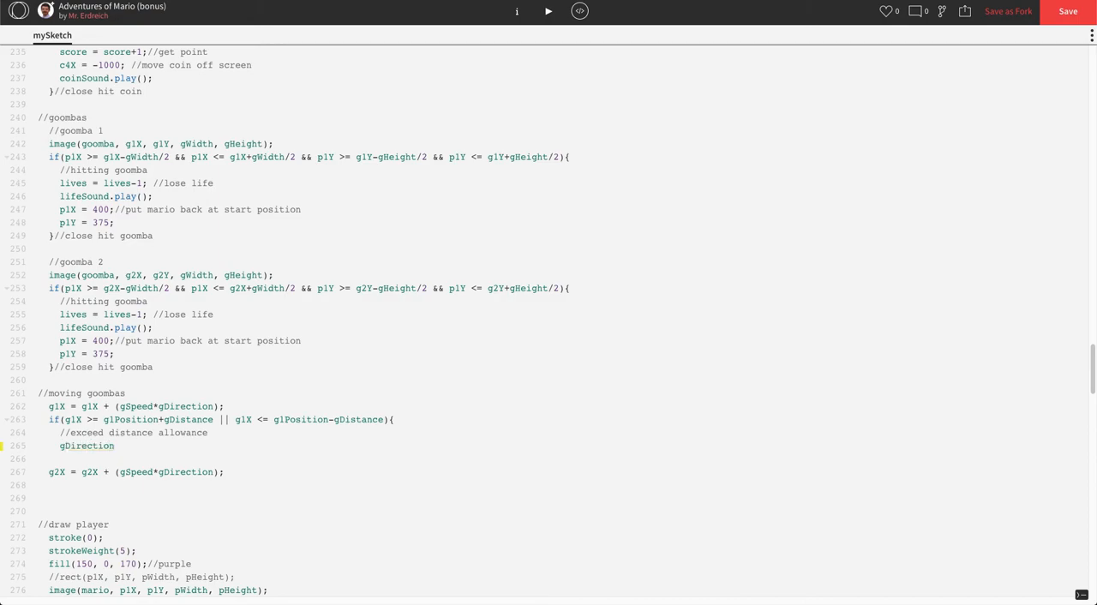
type("= g")
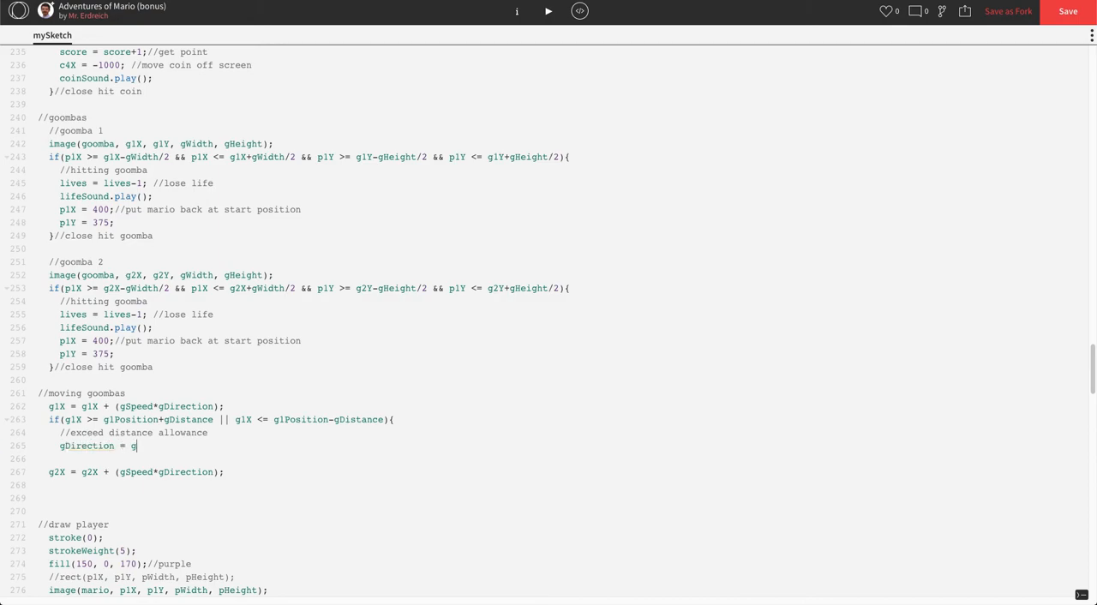
type("Direction")
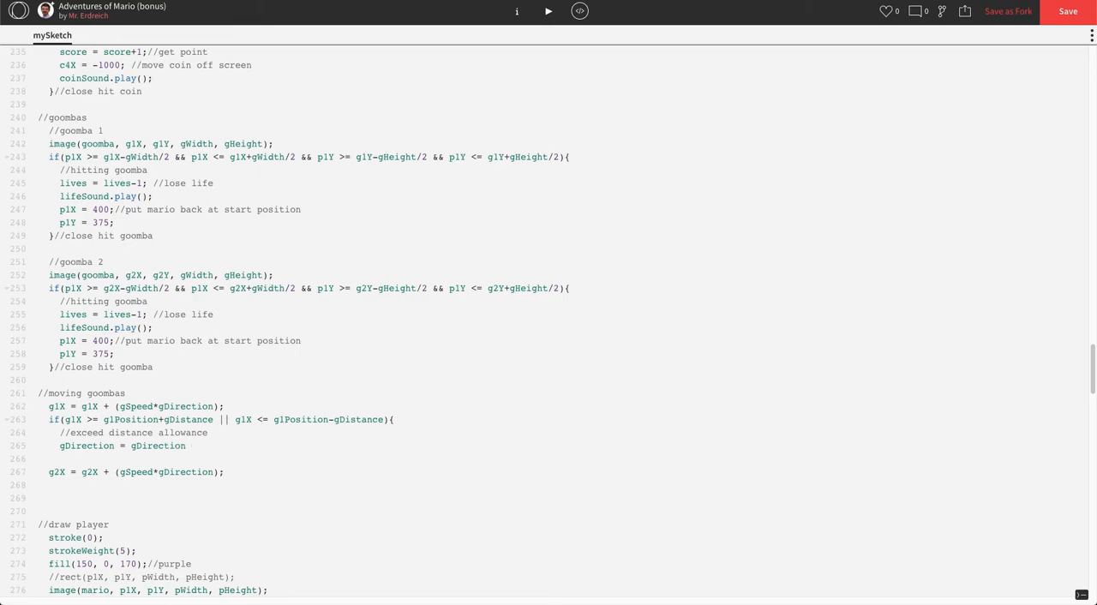
type("*-1;/")
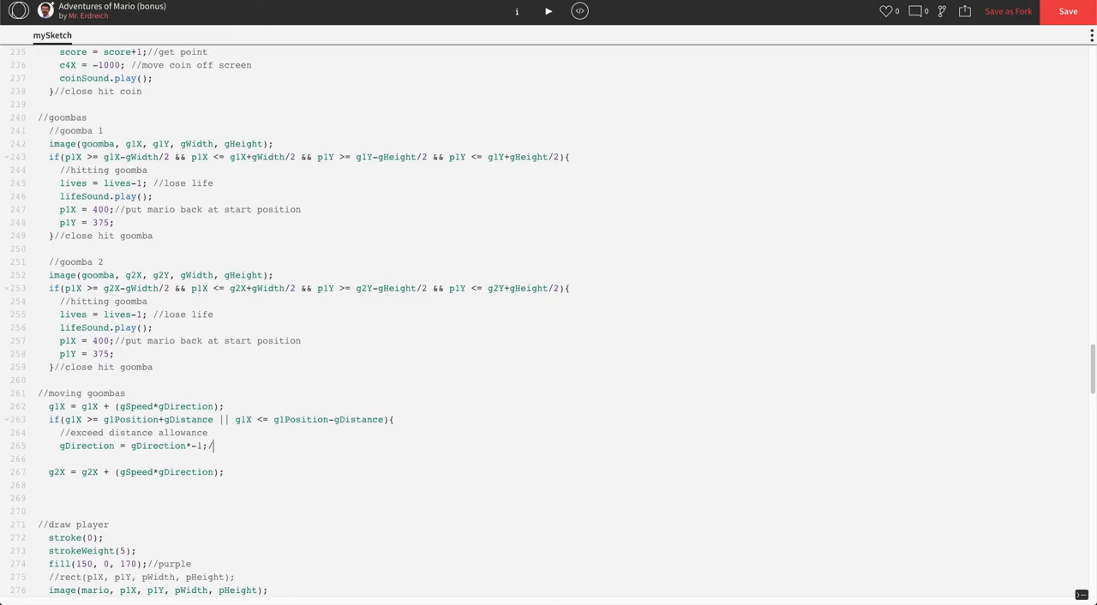
type("/change direction")
type("}//")
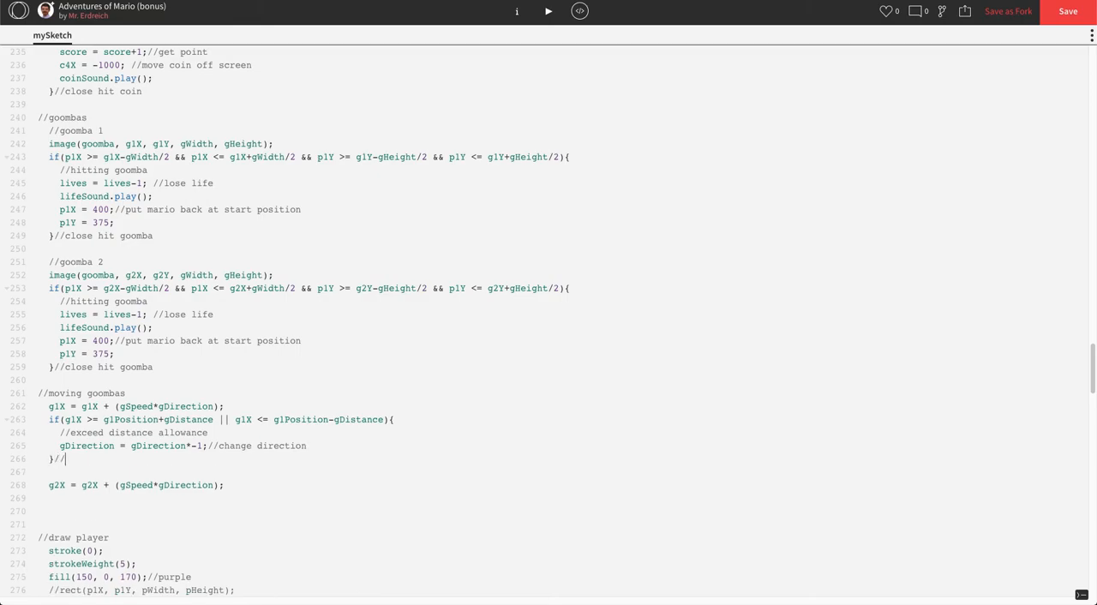
type("close g1")
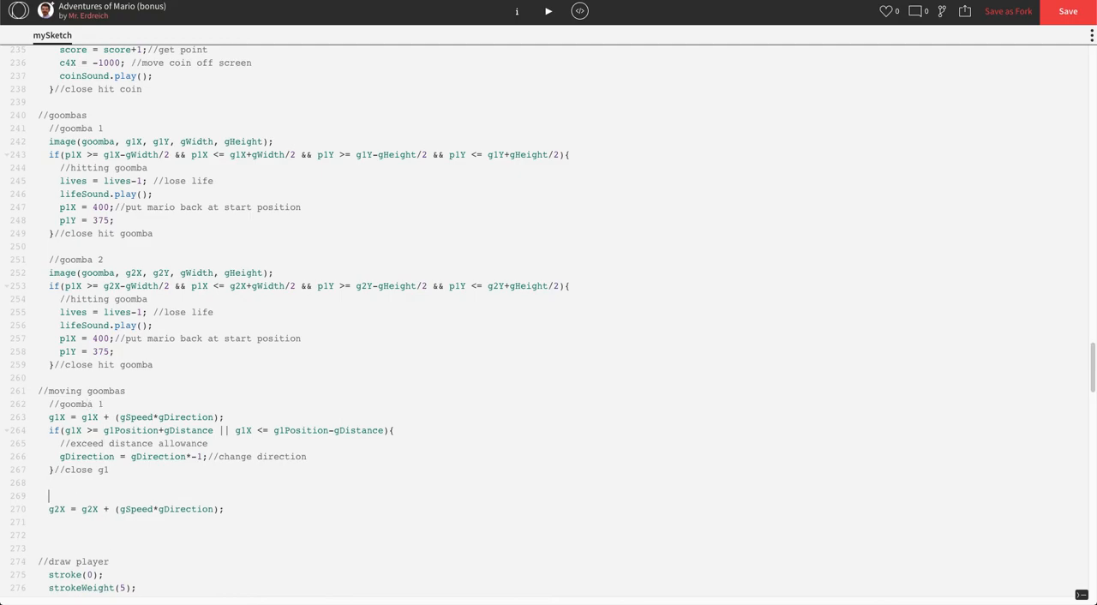
Step: Add the '//goomba 2' patrol block and run the sketch to test it
type("//gooma")
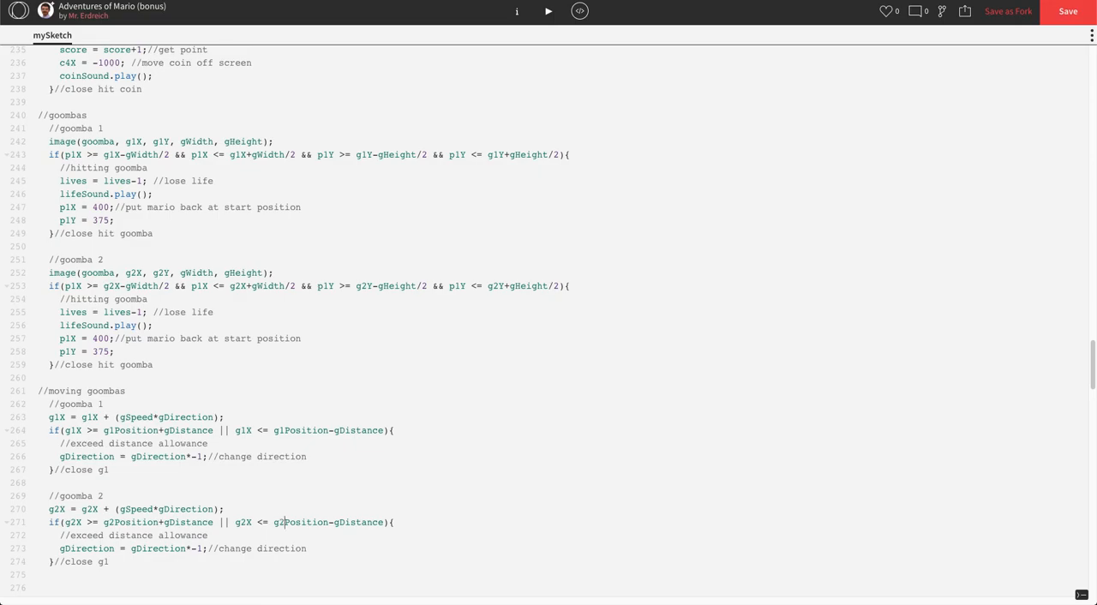
scroll("down", 3)
type("2")
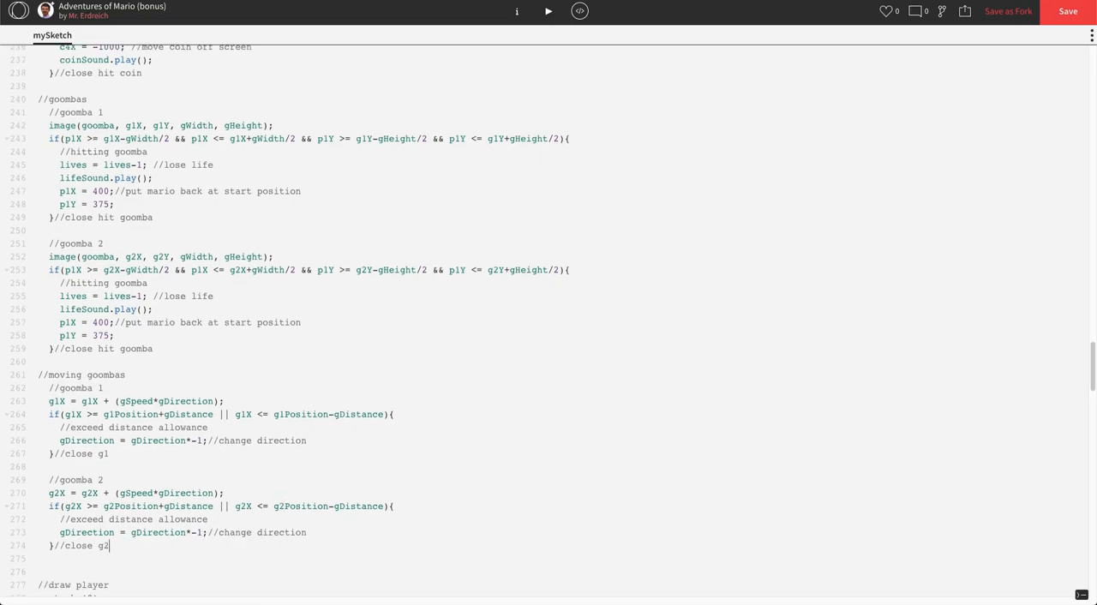
left_click(549, 10)
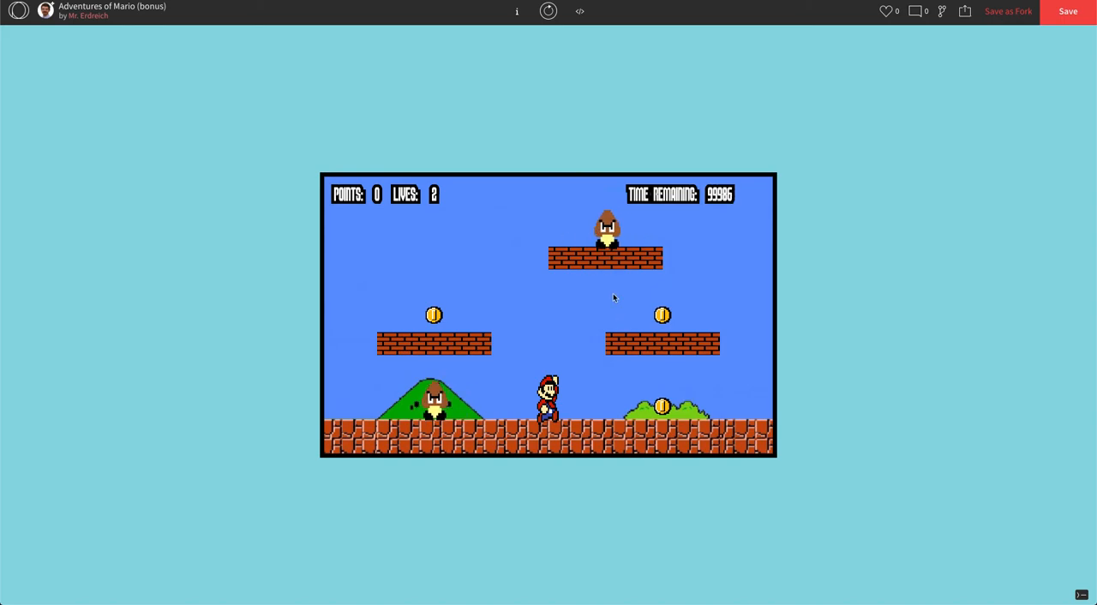
Step: Return to the sketch's code after watching the goombas patrol
left_click(579, 11)
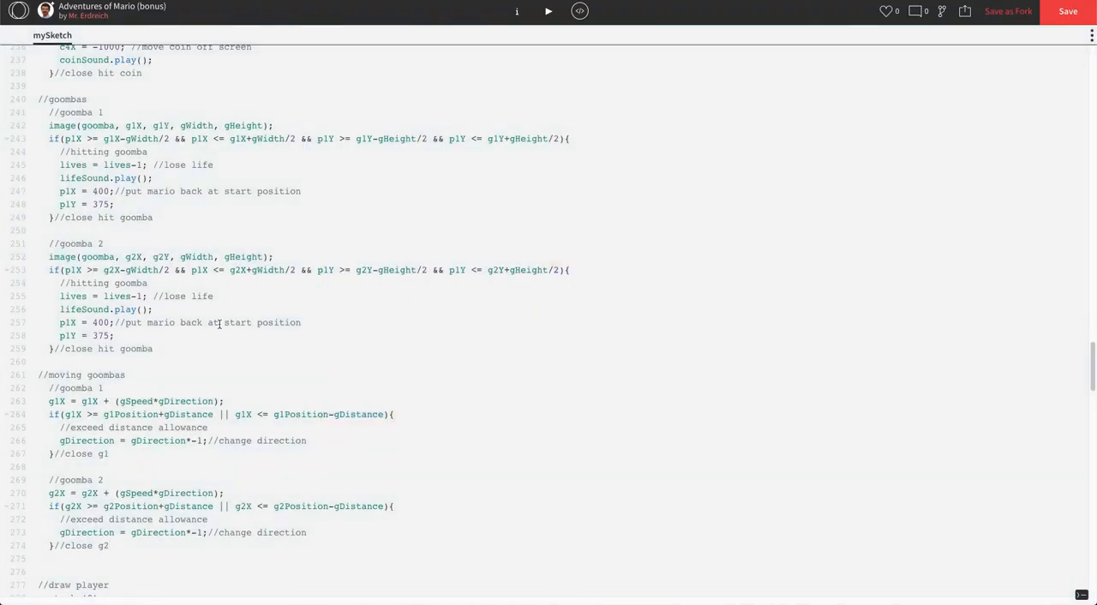
Step: Split the shared gDirection/gDistance globals into per-goomba g1 and g2 declarations
scroll("up", 3)
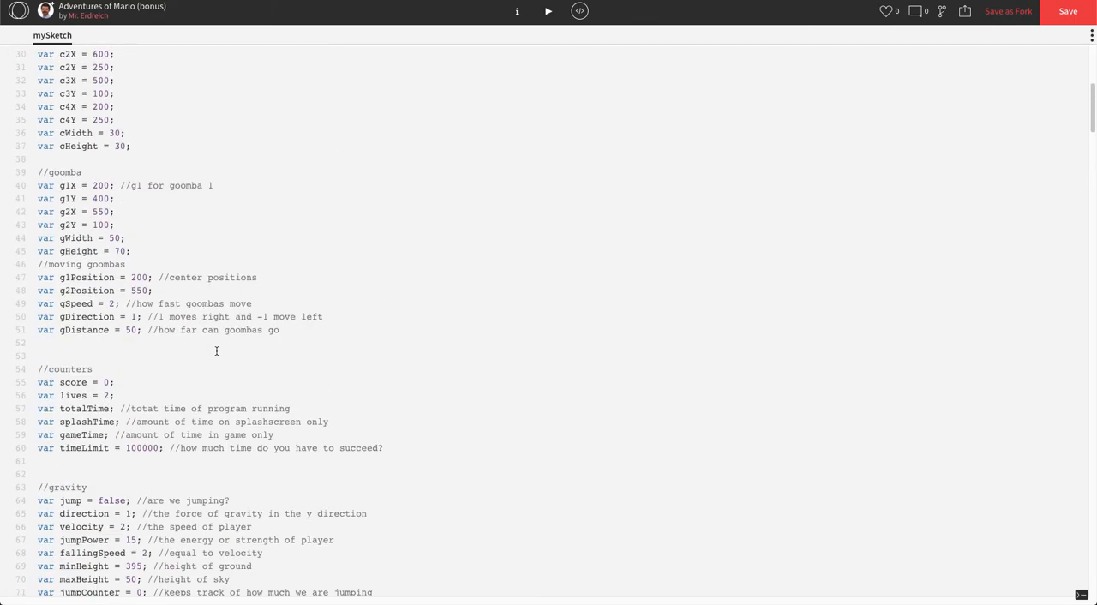
scroll("down", 3)
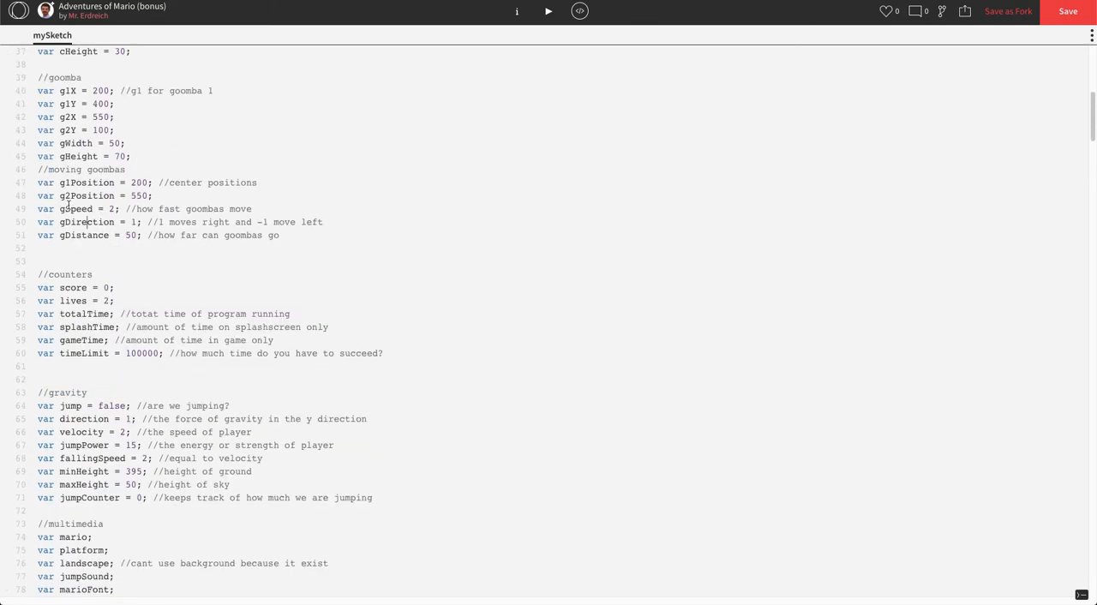
left_click(72, 209)
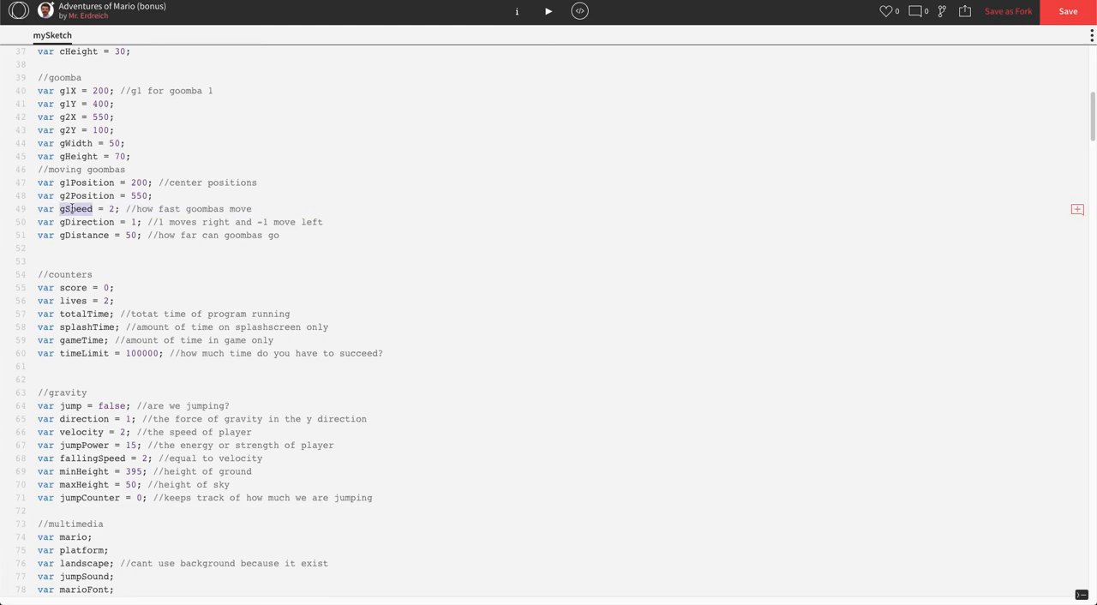
left_click(76, 223)
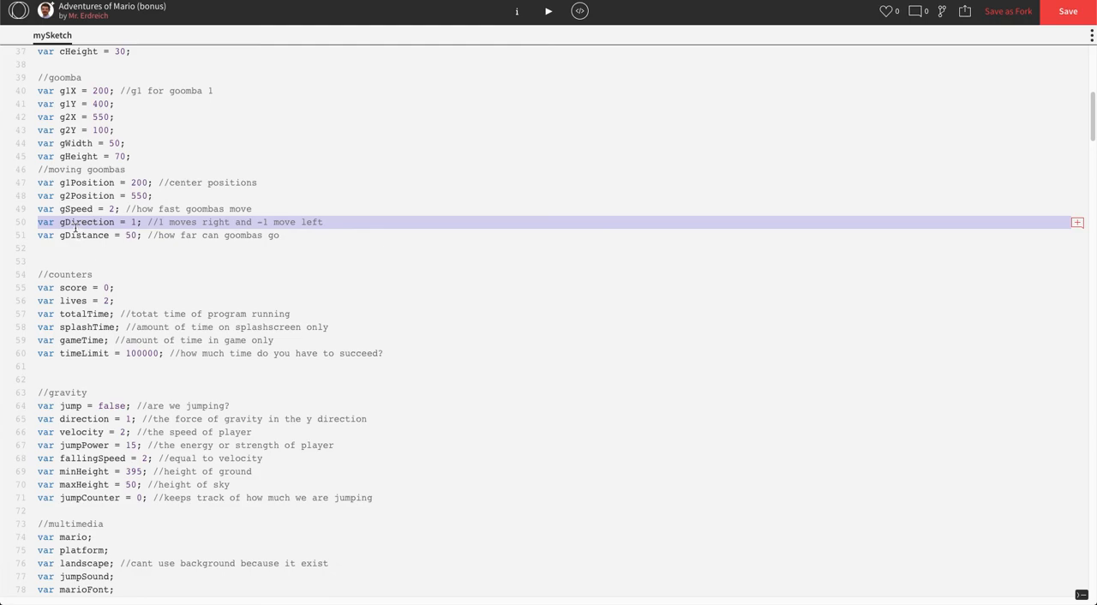
left_click(291, 247)
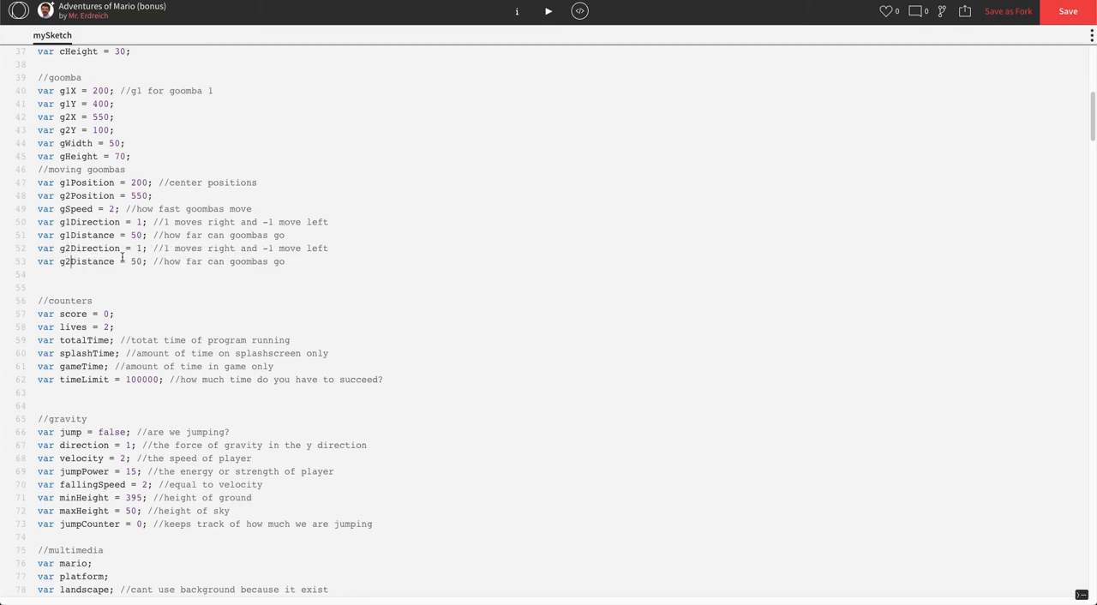
Step: Set goomba 1 to start leftward with g1Direction = -1 and g1Distance = 200
double_click(45, 249)
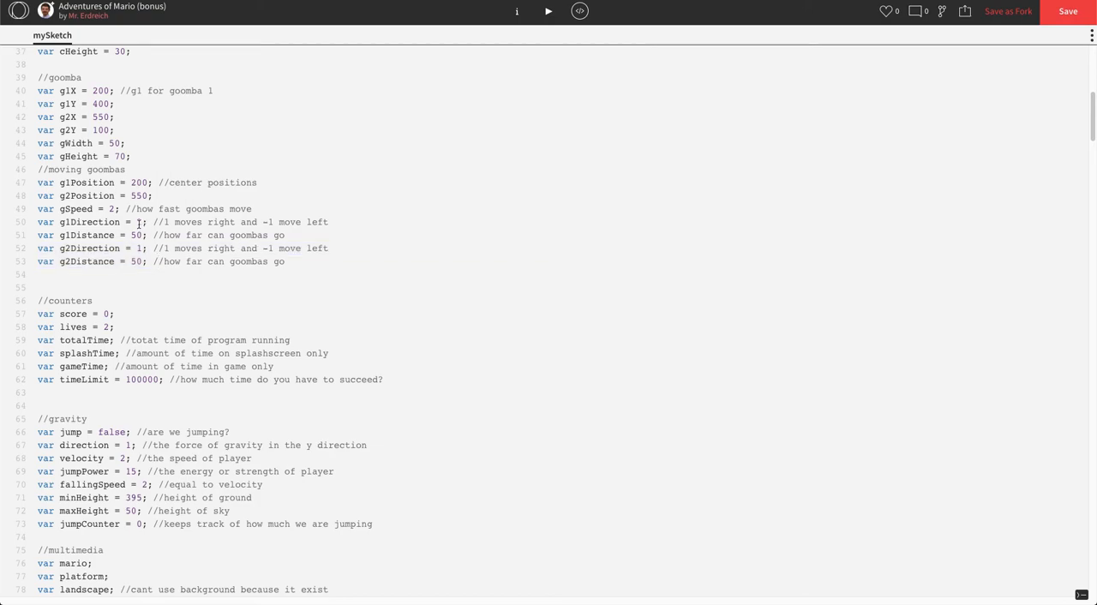
type("-1")
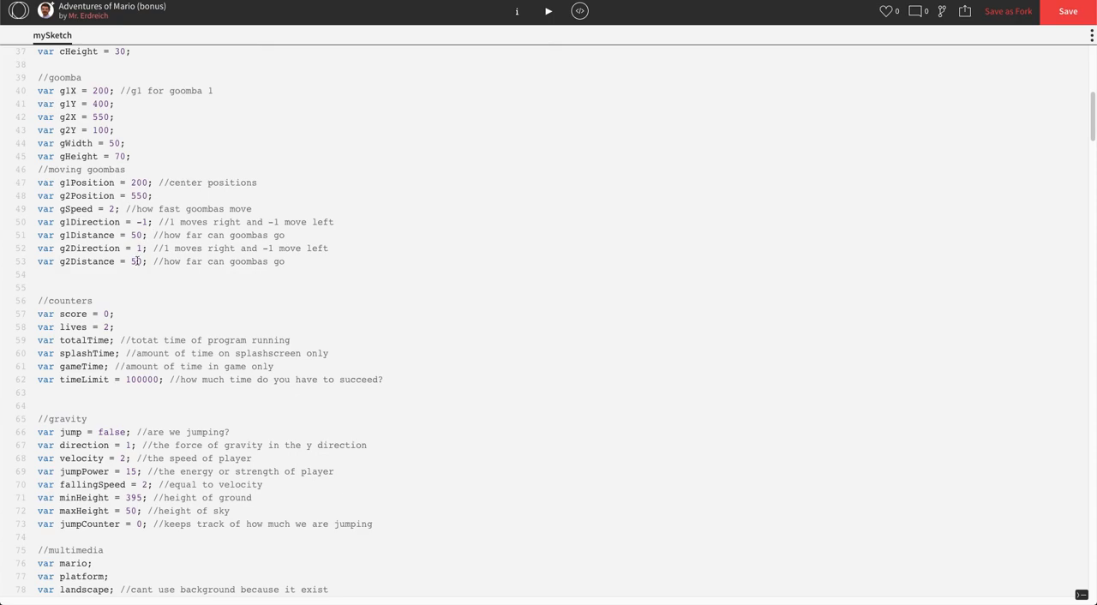
double_click(138, 235)
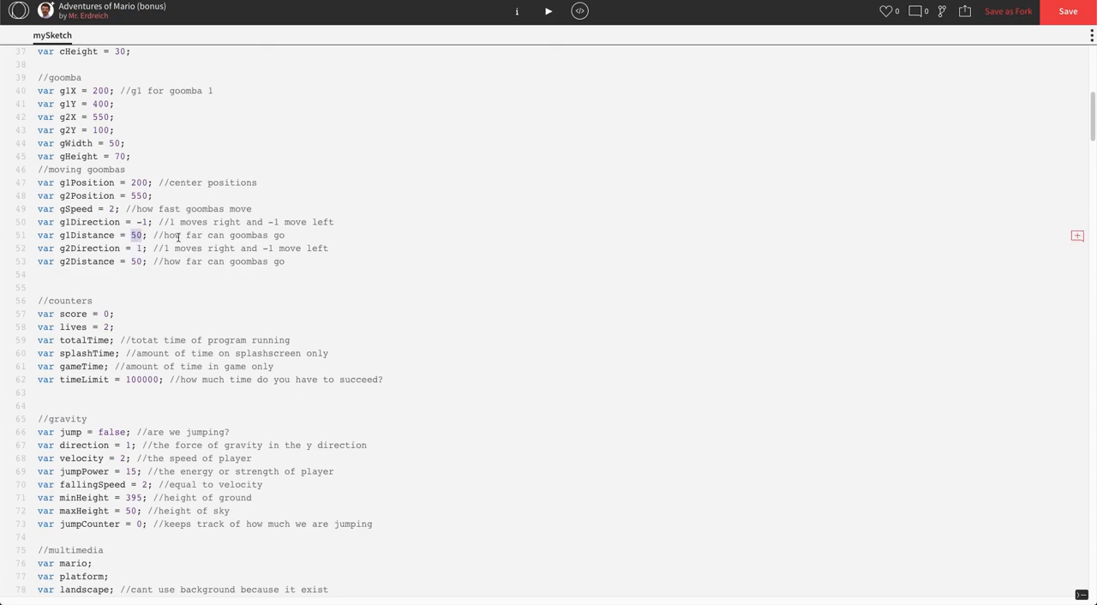
type("200")
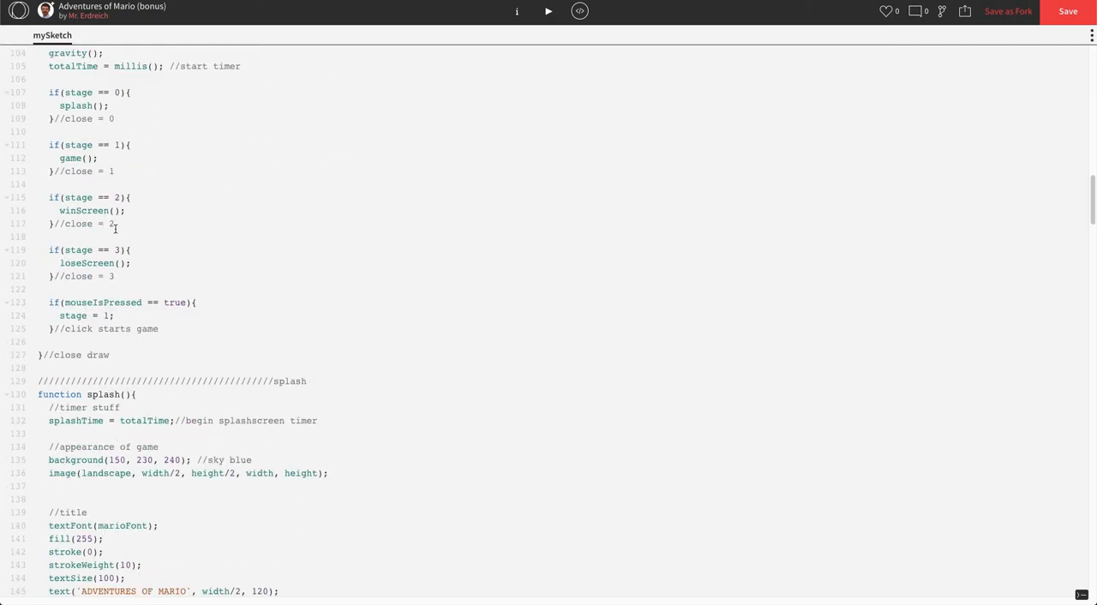
Step: Rename the movement and turnaround code to use g1/g2 direction and distance, then run it
scroll("down", 3)
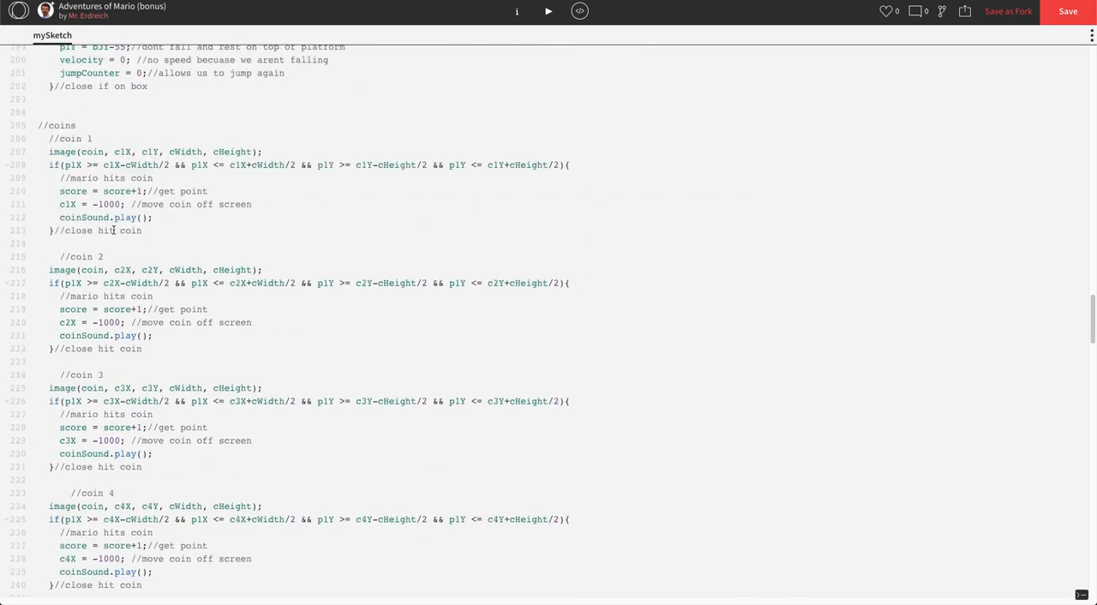
scroll("down", 3)
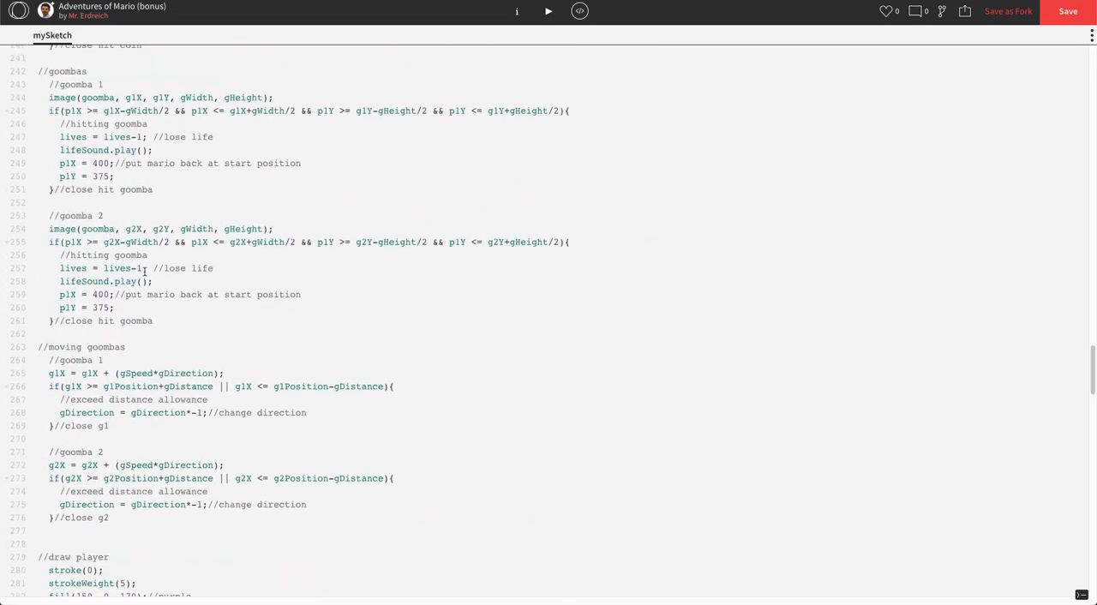
scroll("down", 3)
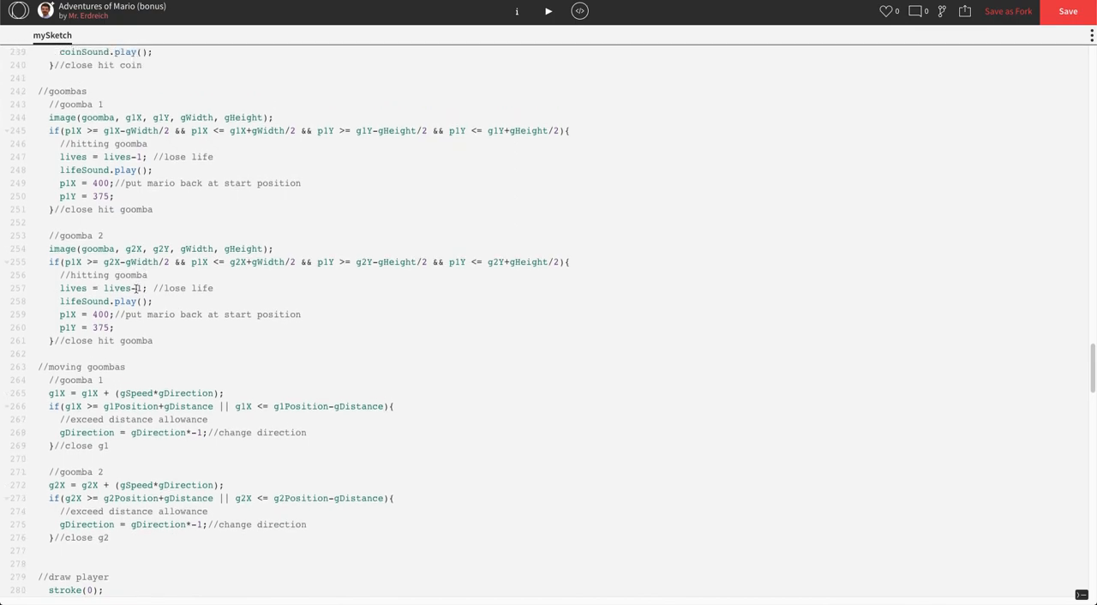
scroll("down", 3)
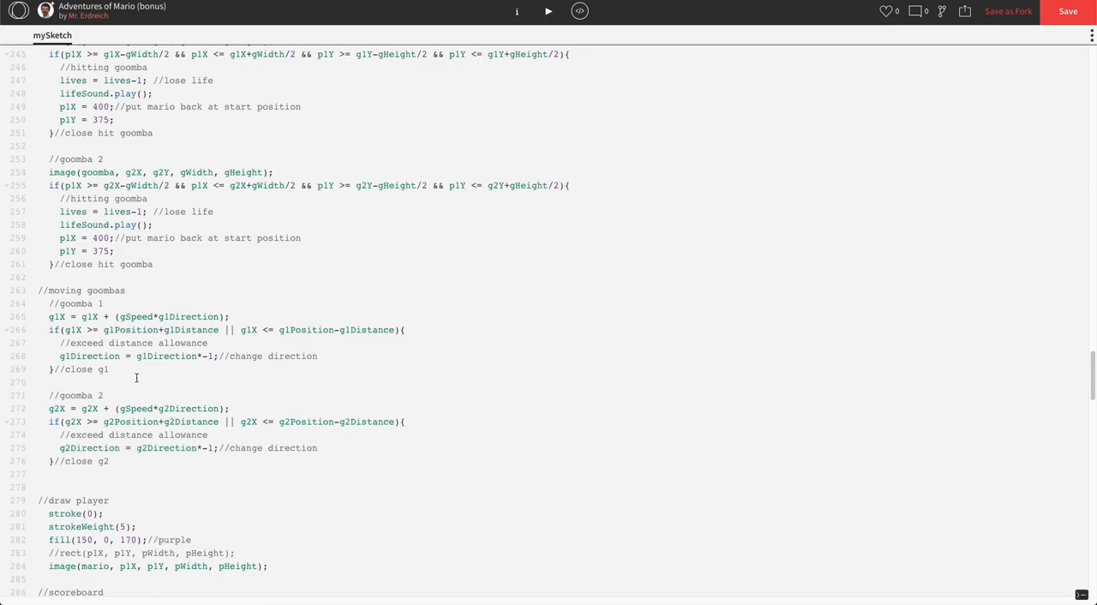
mouse_move(264, 304)
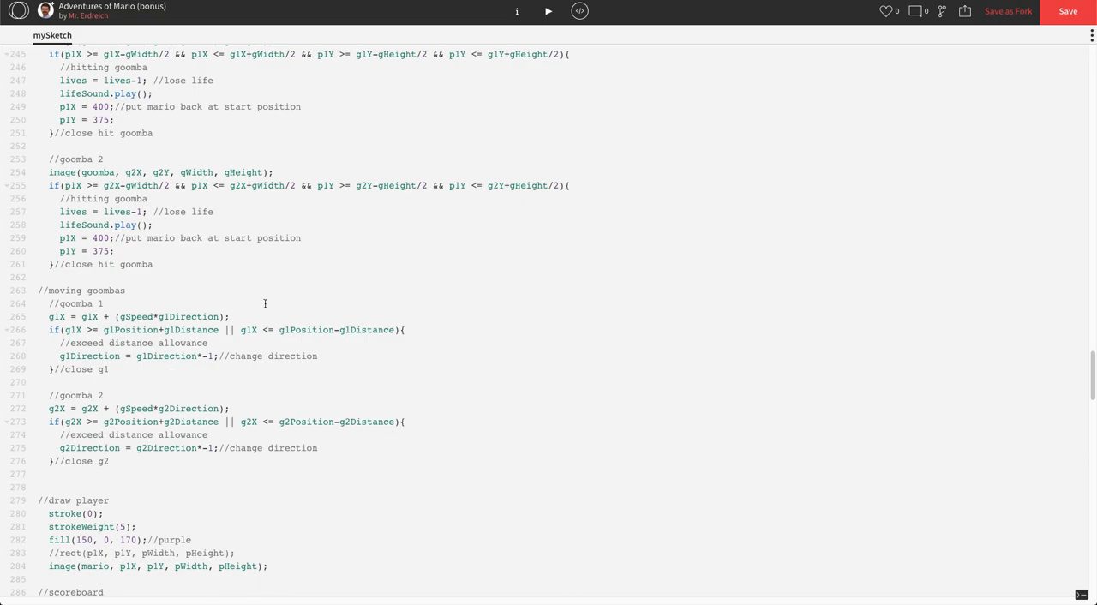
left_click(549, 10)
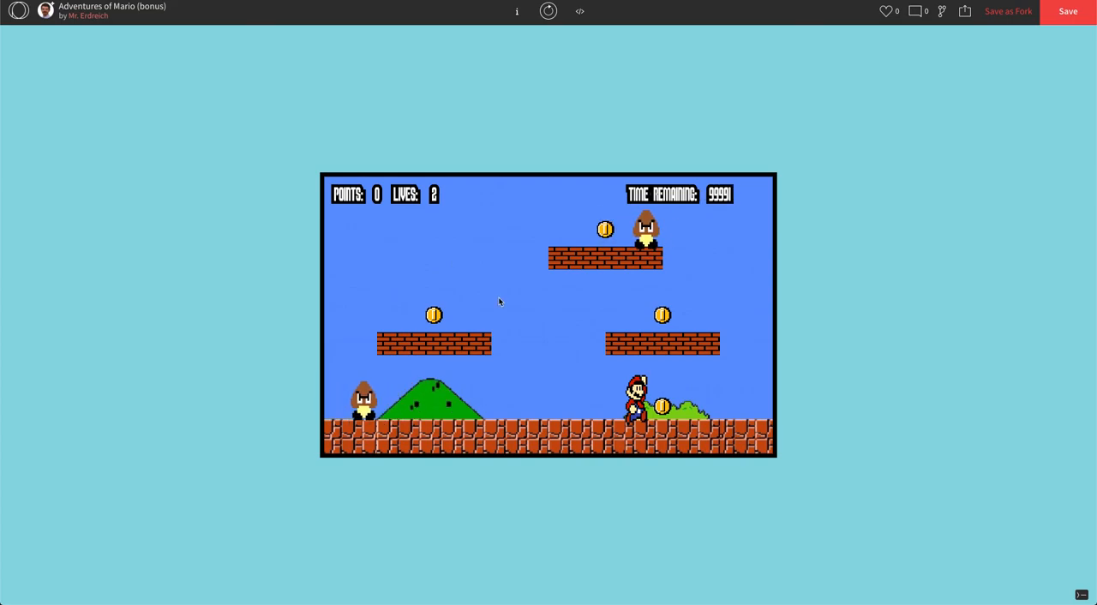
Step: Return to the sketch code after watching both goombas patrol independently
left_click(580, 10)
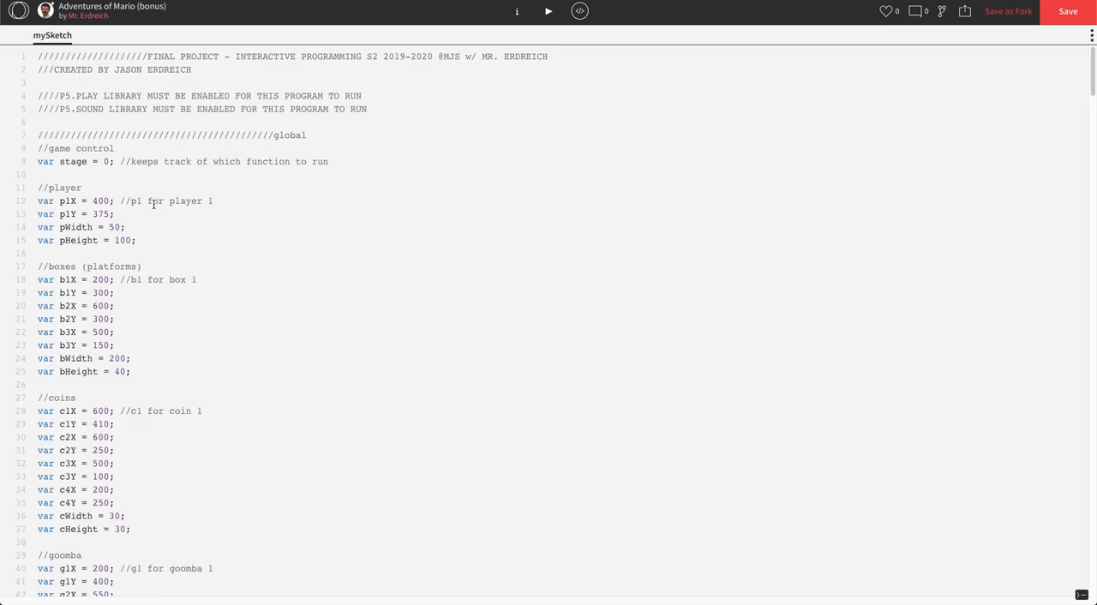
Step: Change timeLimit from 100000 to 15 and run the level showing 15 seconds remaining
scroll("down", 3)
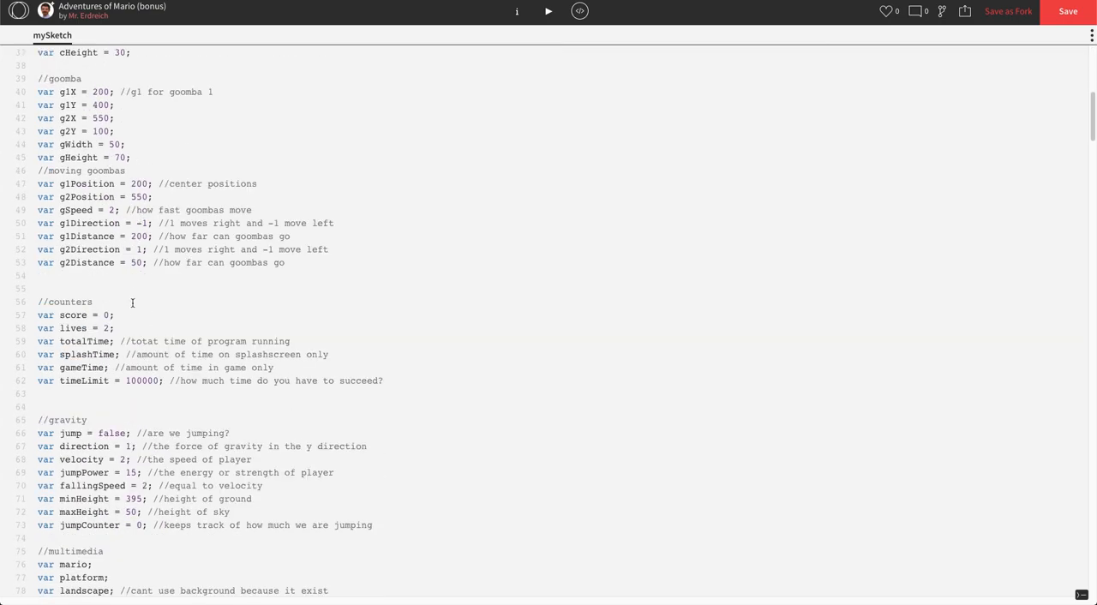
double_click(144, 380)
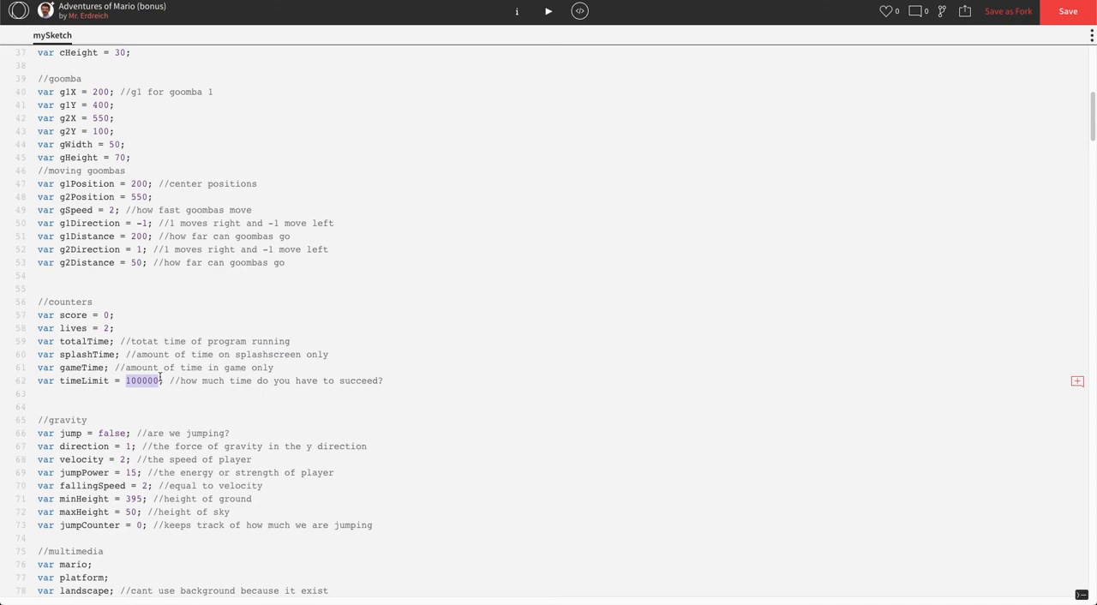
type("15")
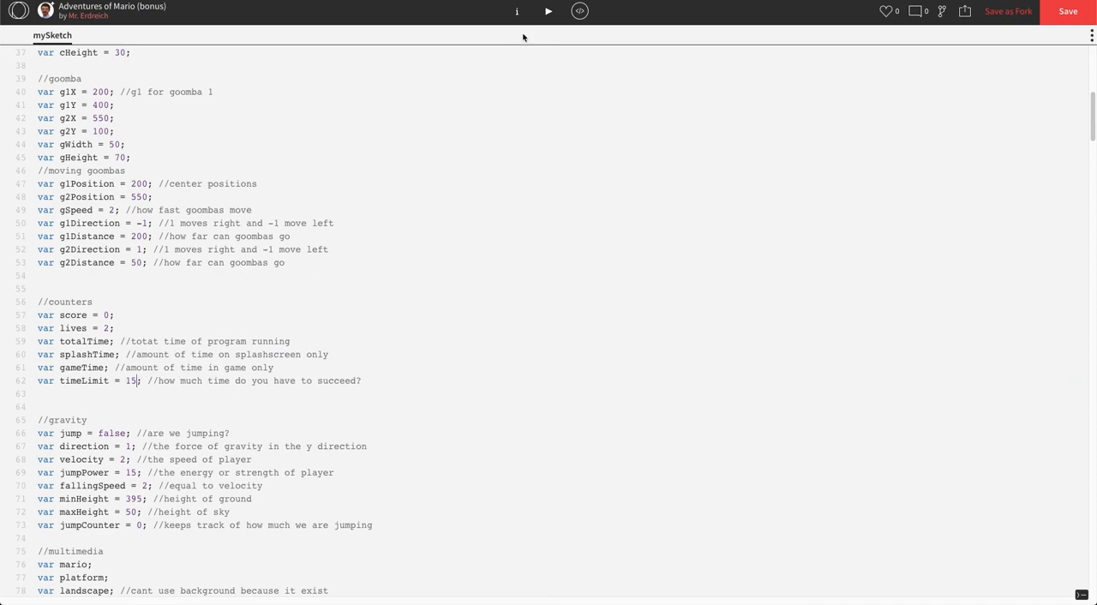
left_click(549, 10)
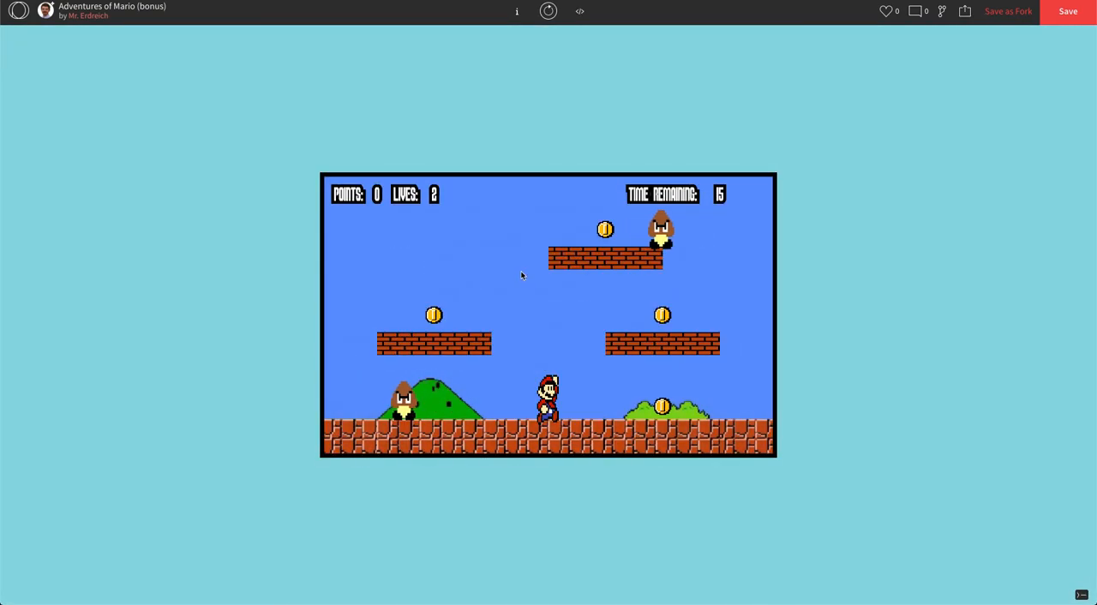